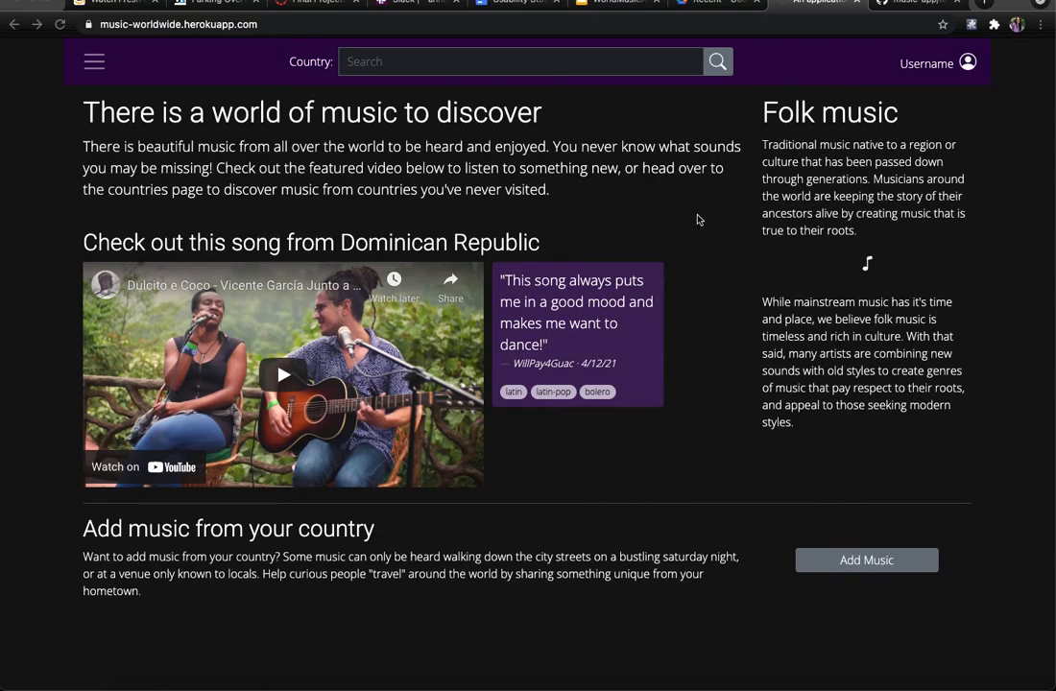
mouse_move(664, 216)
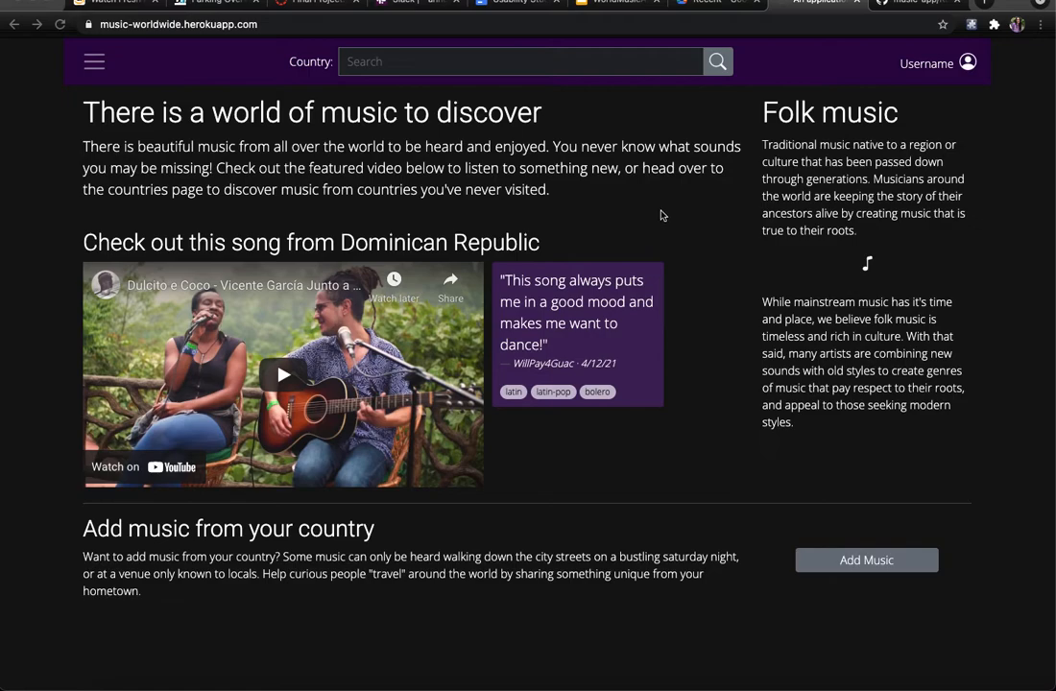
mouse_move(658, 216)
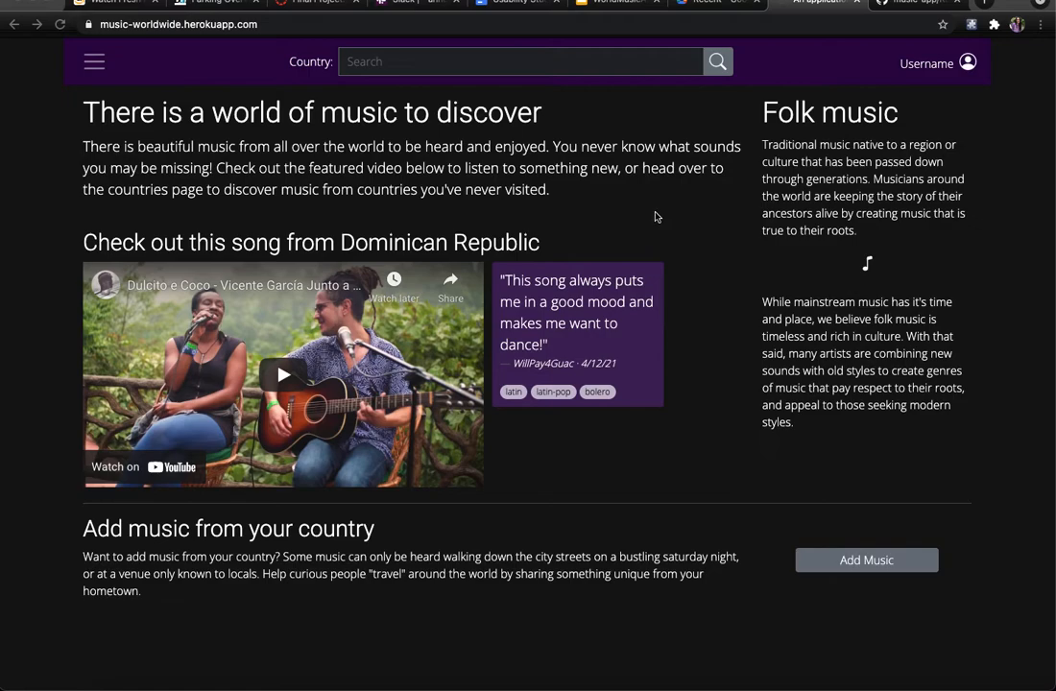
mouse_move(672, 213)
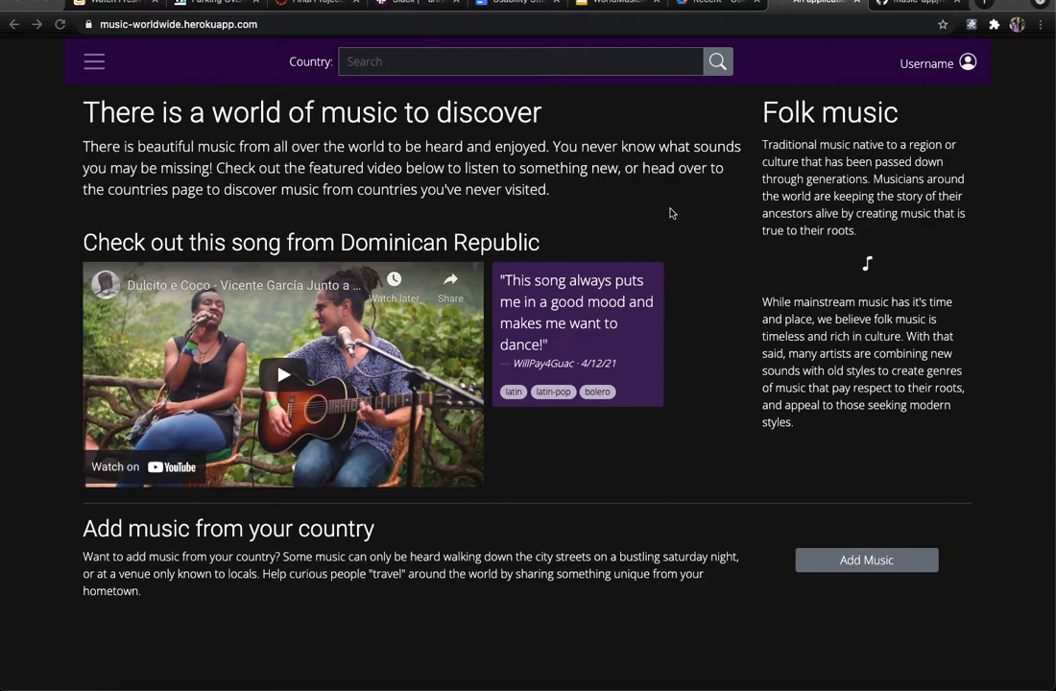
mouse_move(620, 203)
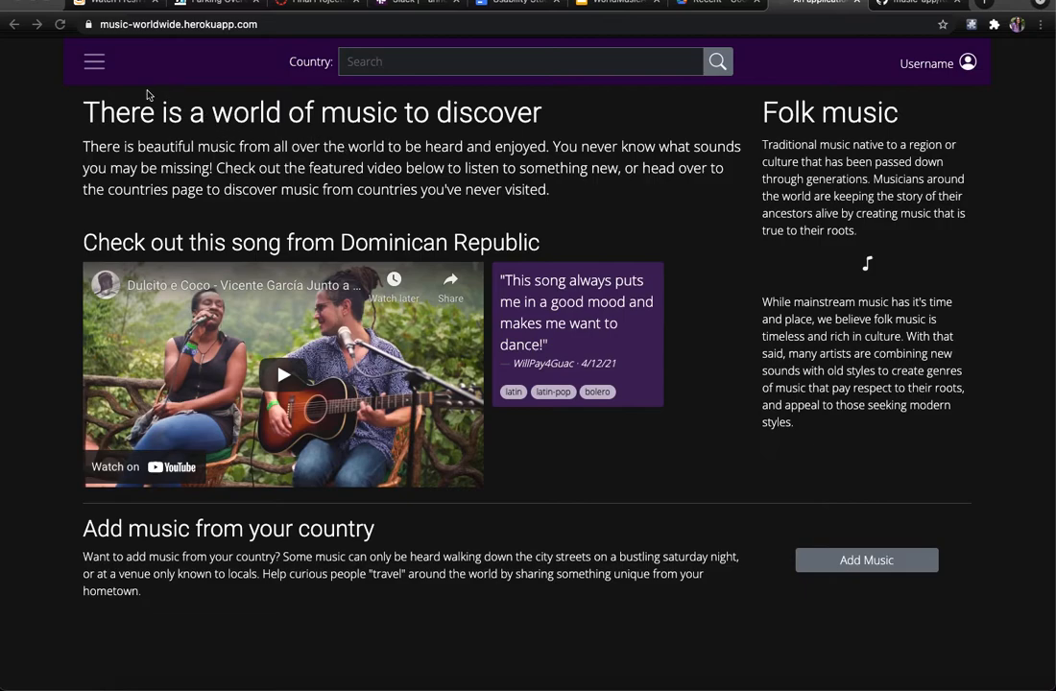
Step: Expand the hamburger sidebar listing Home, Add Music and Countries
left_click(94, 61)
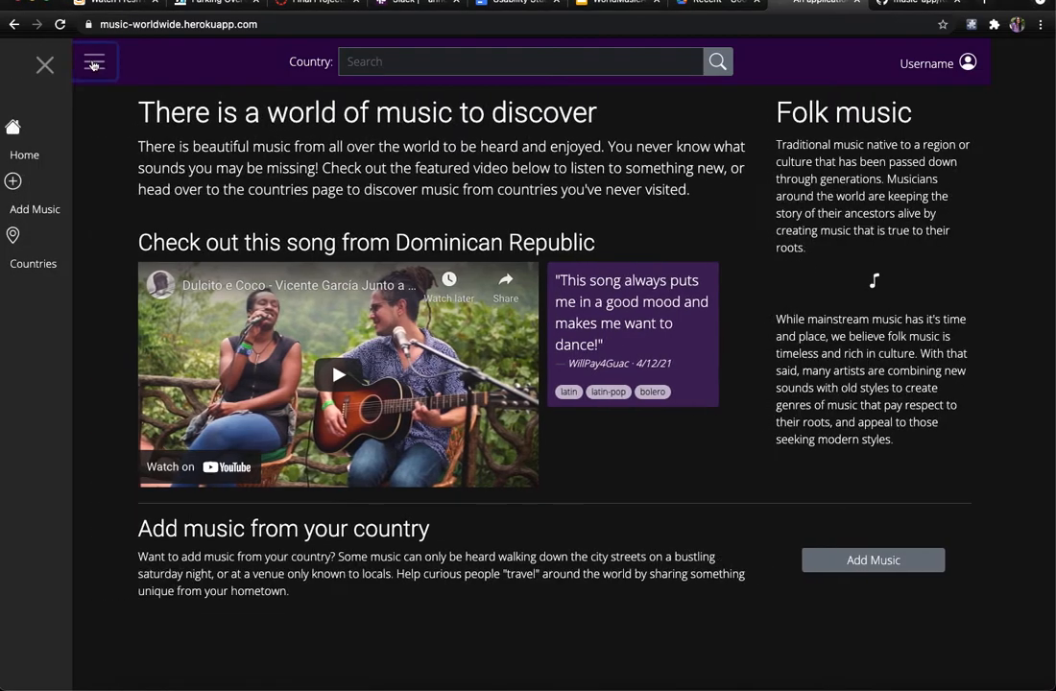
left_click(93, 61)
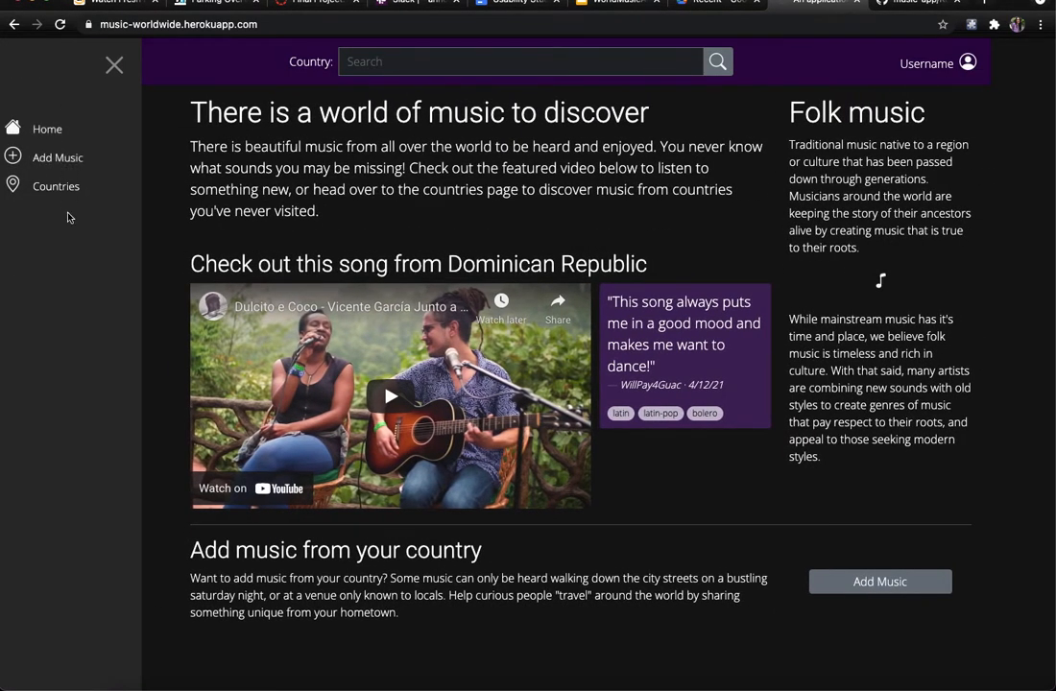
mouse_move(69, 216)
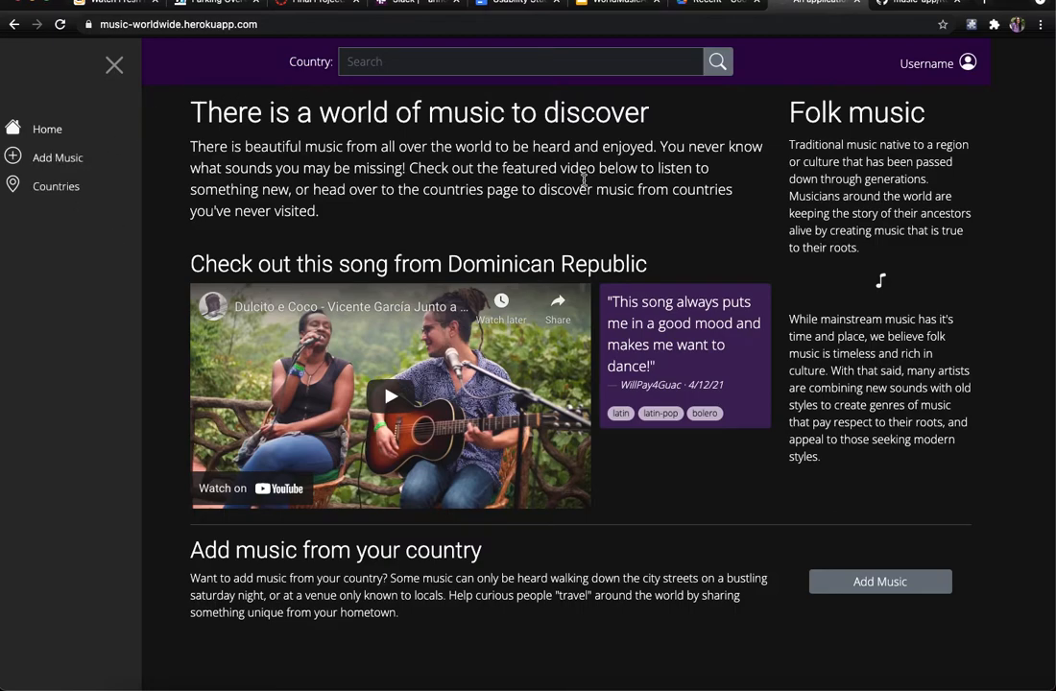
mouse_move(801, 318)
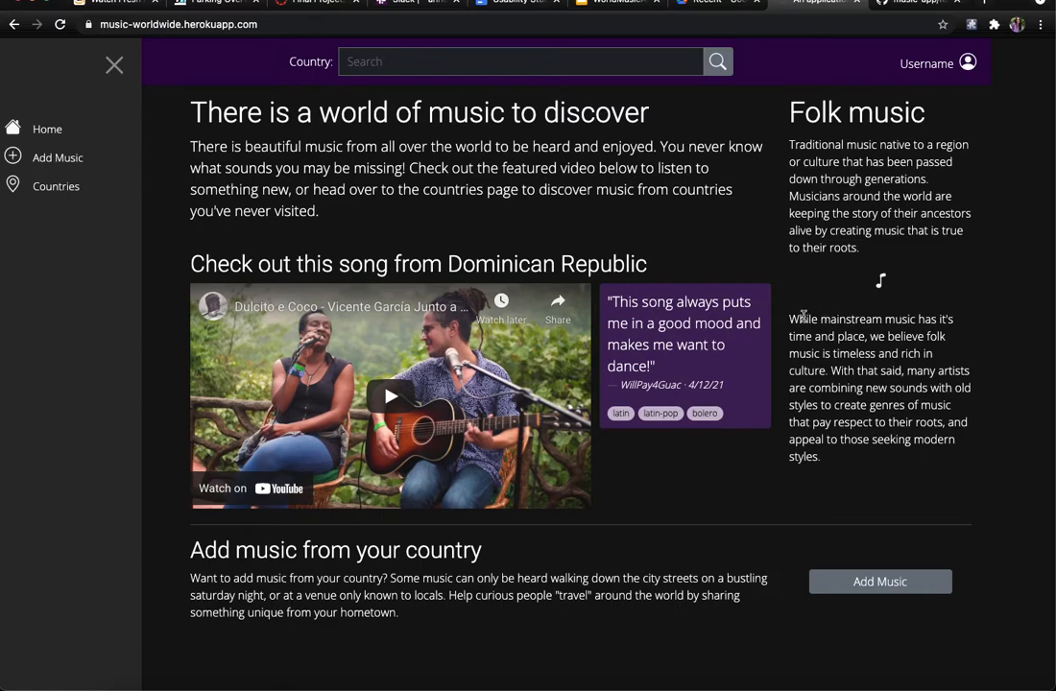
mouse_move(164, 233)
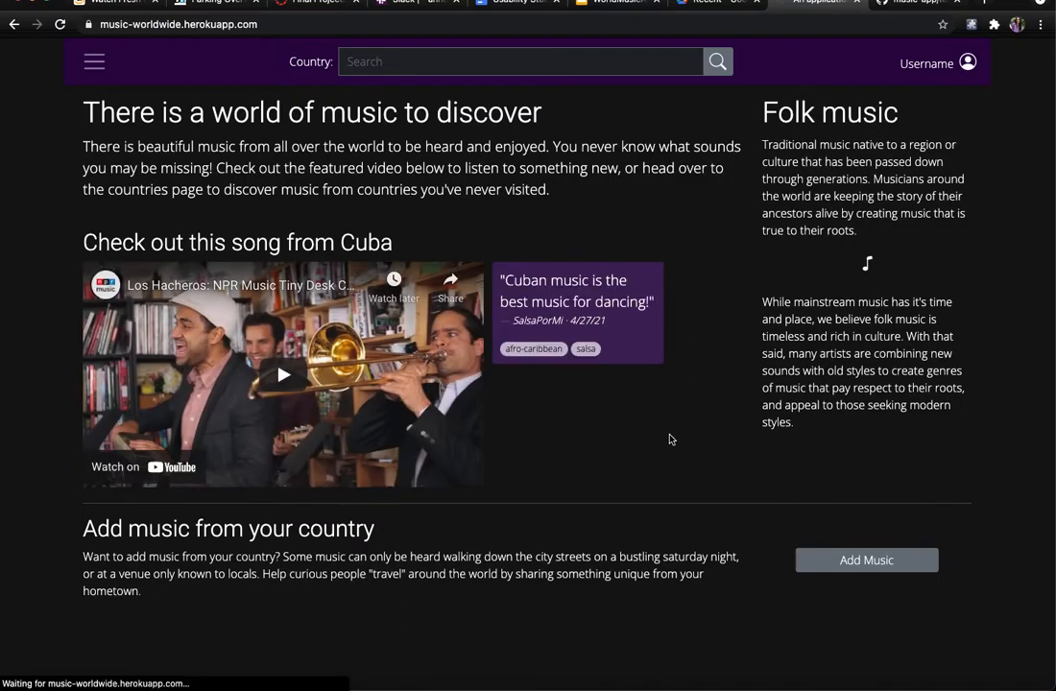
mouse_move(633, 260)
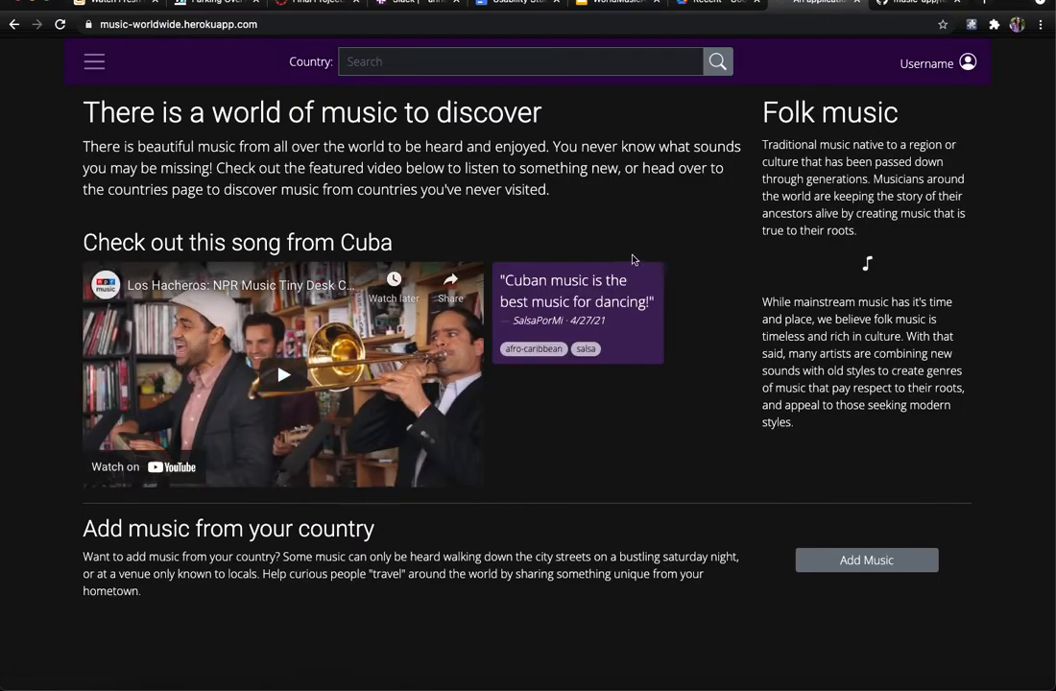
Step: Search for the country australia so Tash Sultana's song and review are featured
left_click(521, 60)
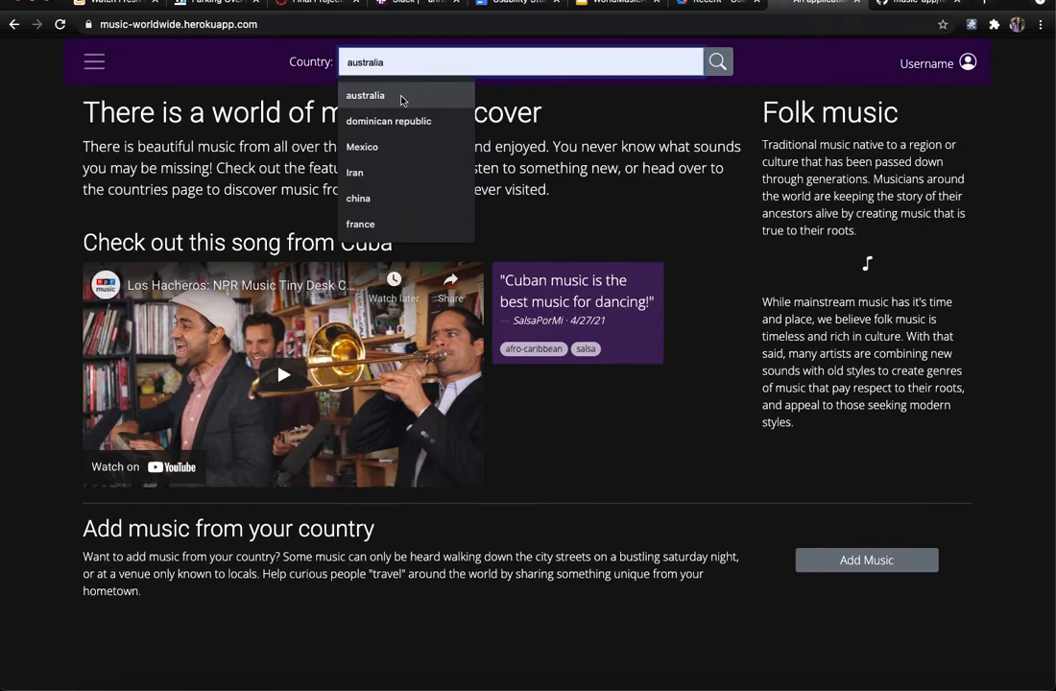
left_click(717, 62)
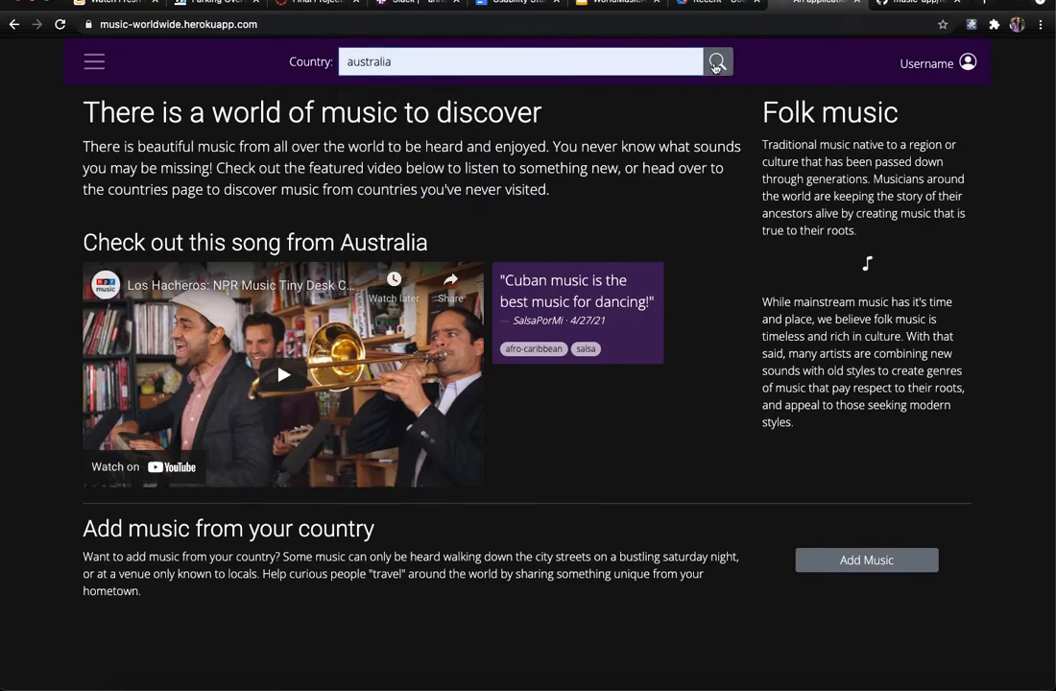
left_click(717, 61)
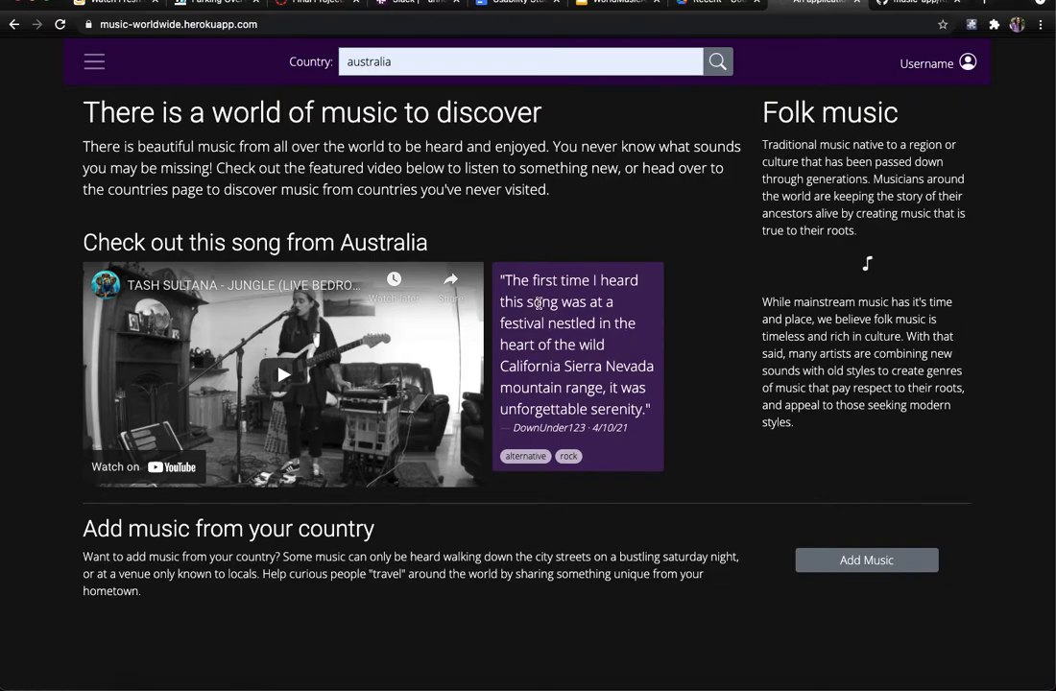
mouse_move(564, 403)
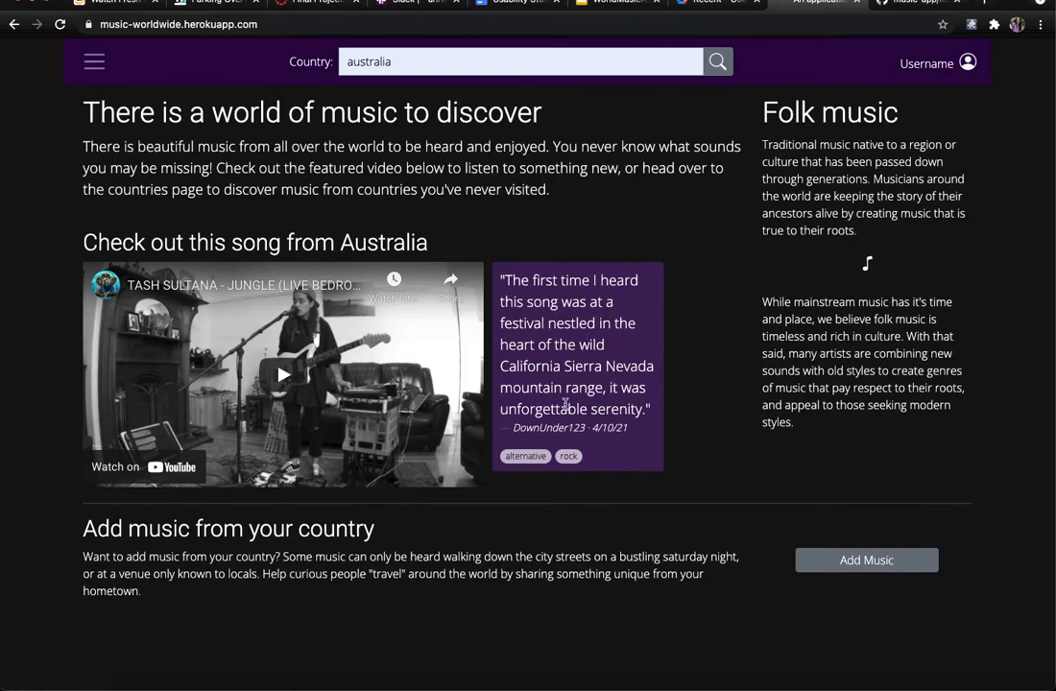
mouse_move(94, 62)
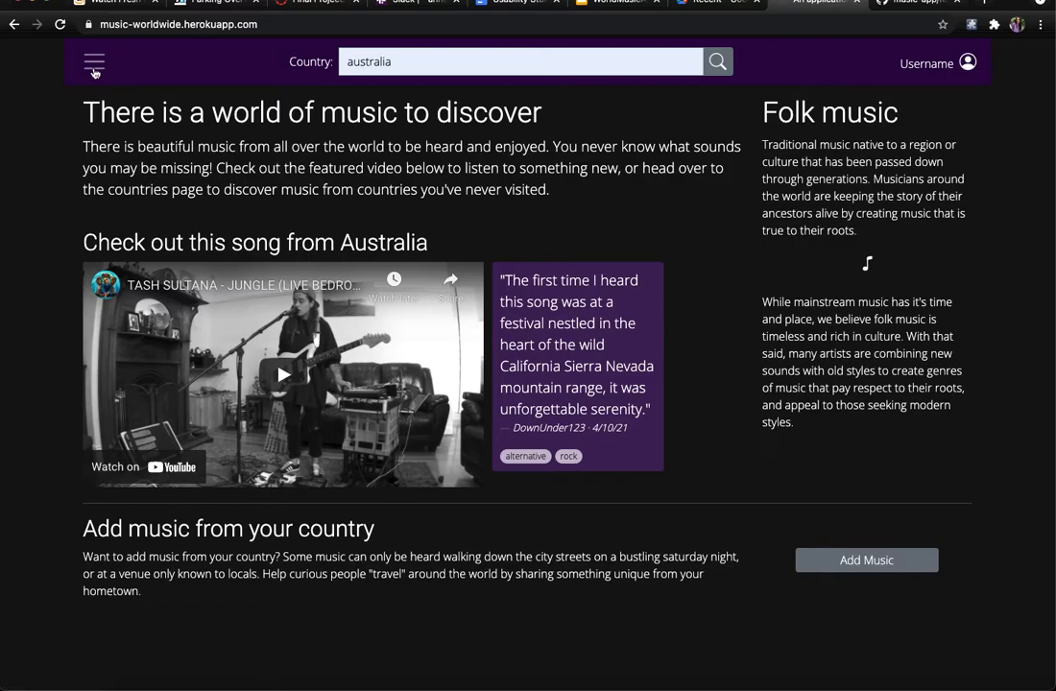
Step: Go to the Countries page from the sidebar and scroll the continent lists
left_click(94, 62)
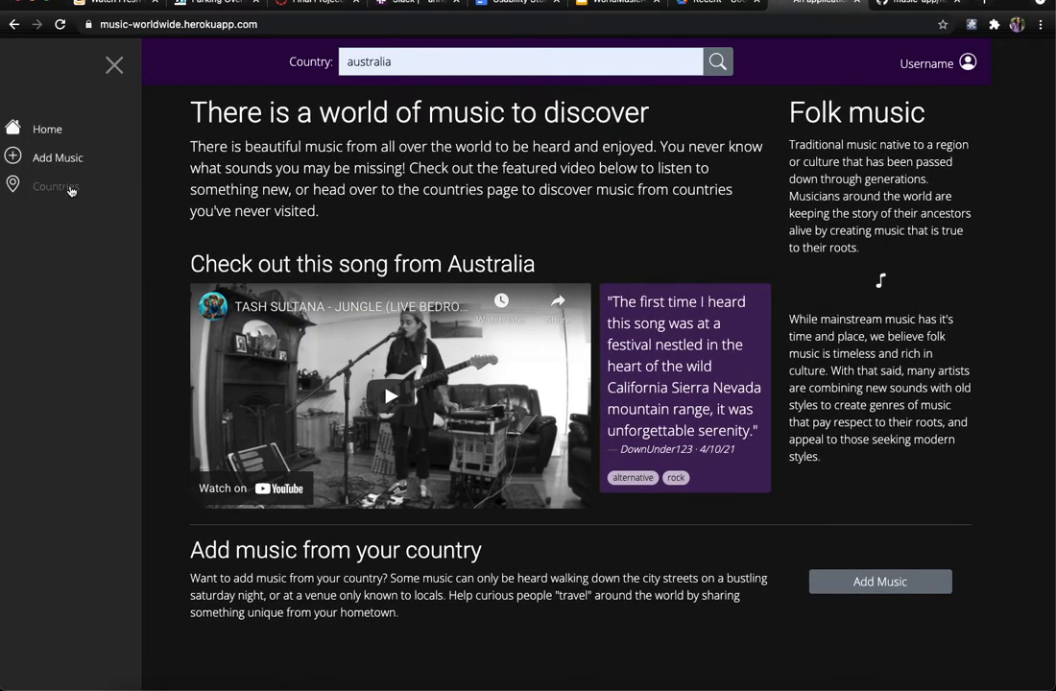
left_click(56, 187)
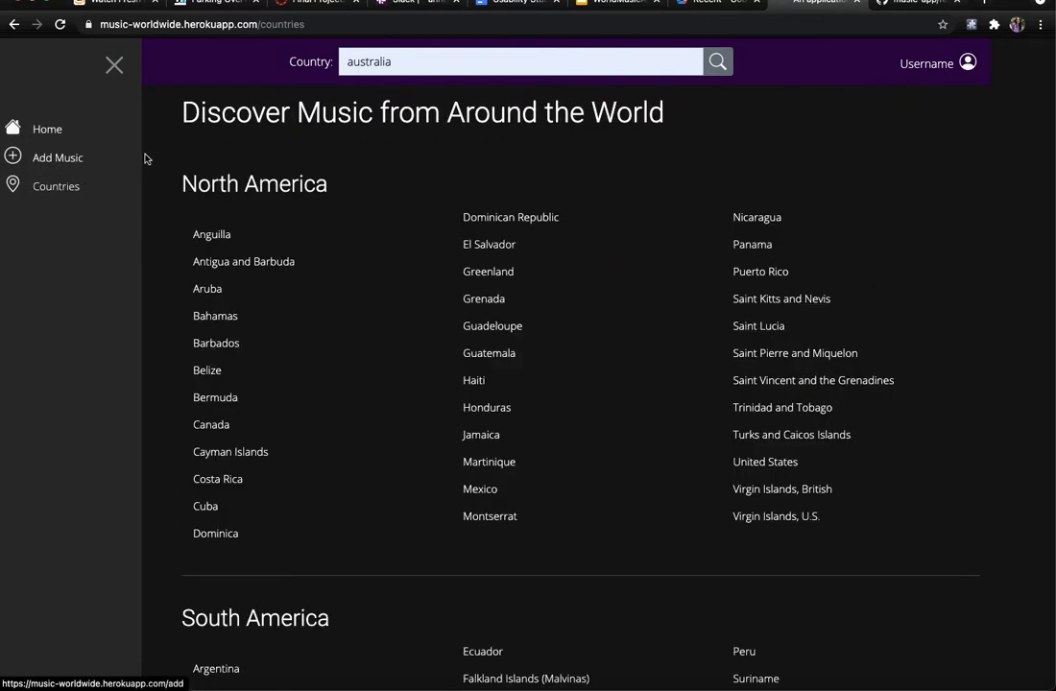
mouse_move(436, 353)
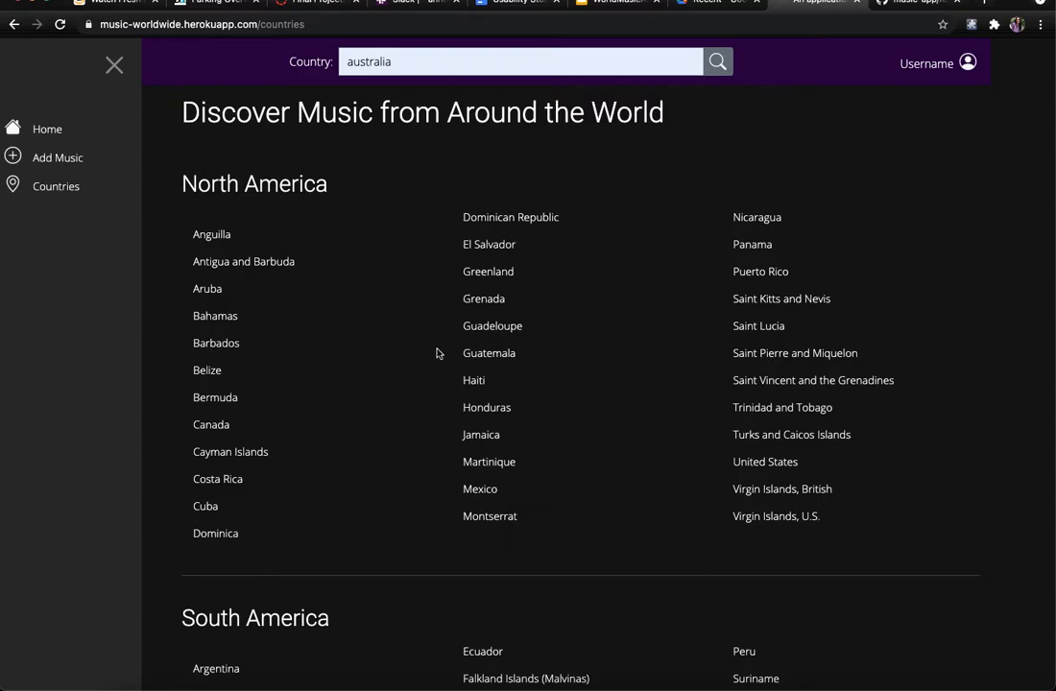
scroll("down", 3)
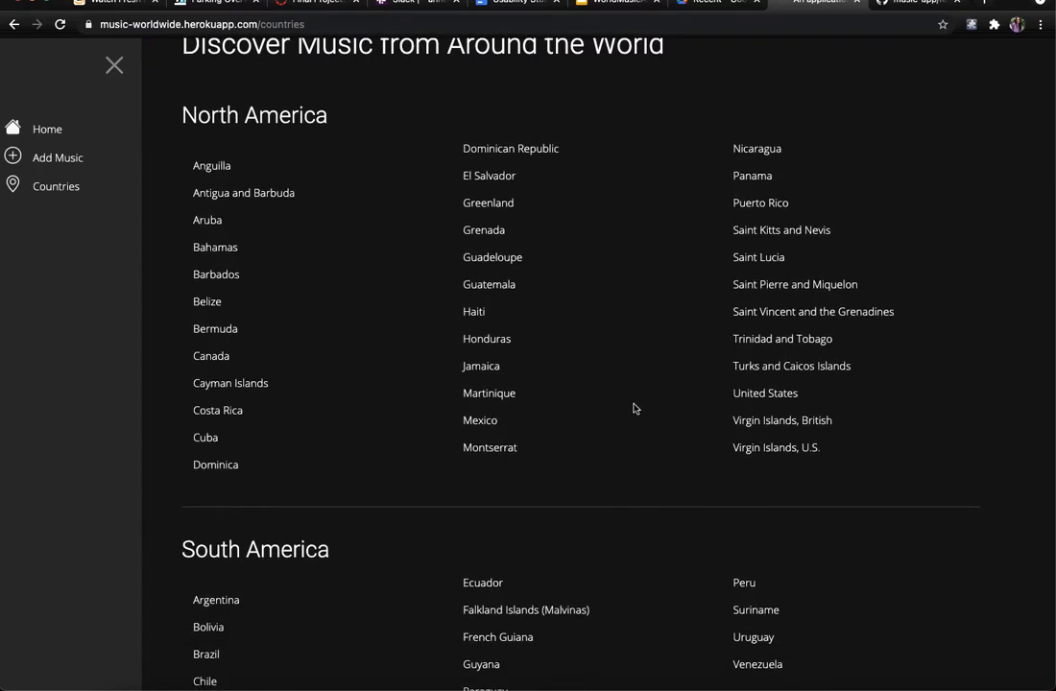
Step: Open the United States music page and scroll down to its song
left_click(765, 393)
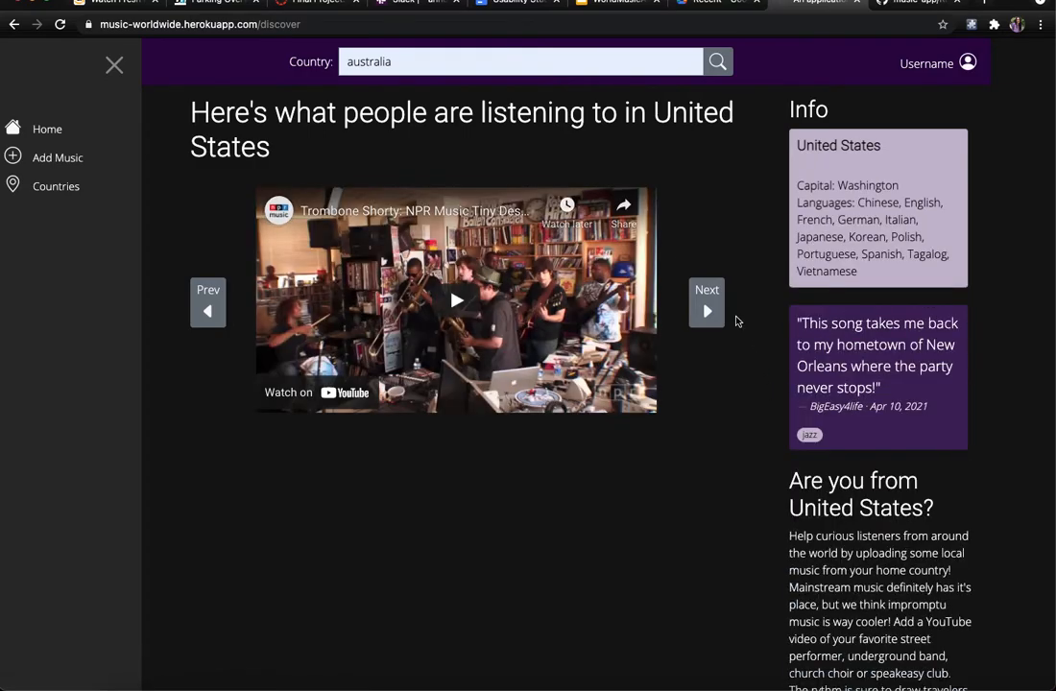
mouse_move(729, 137)
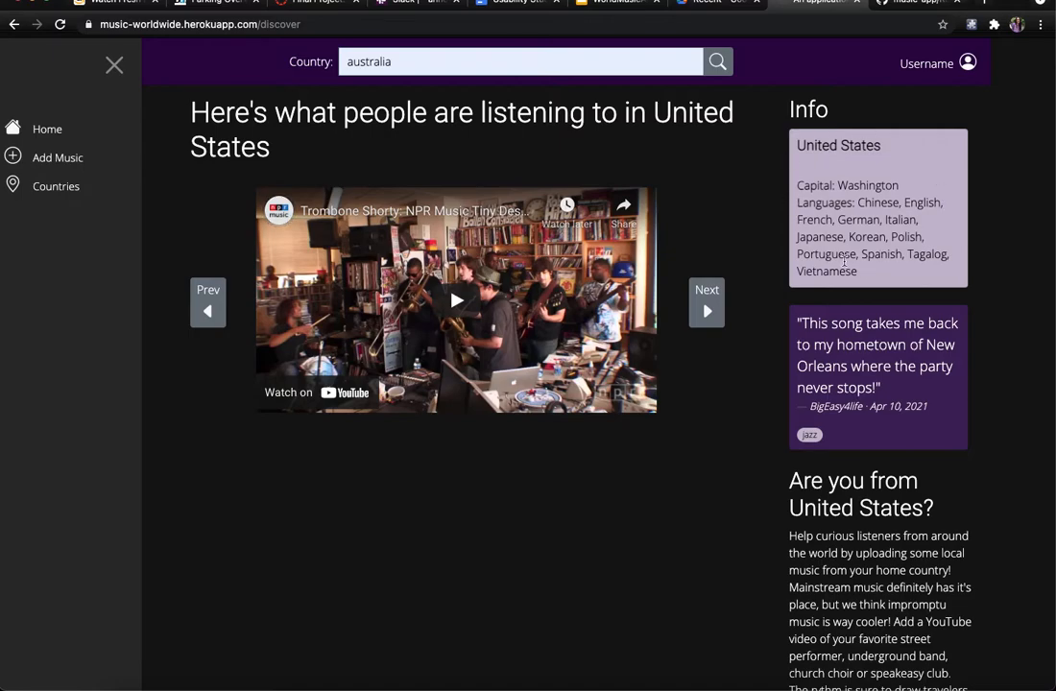
mouse_move(843, 259)
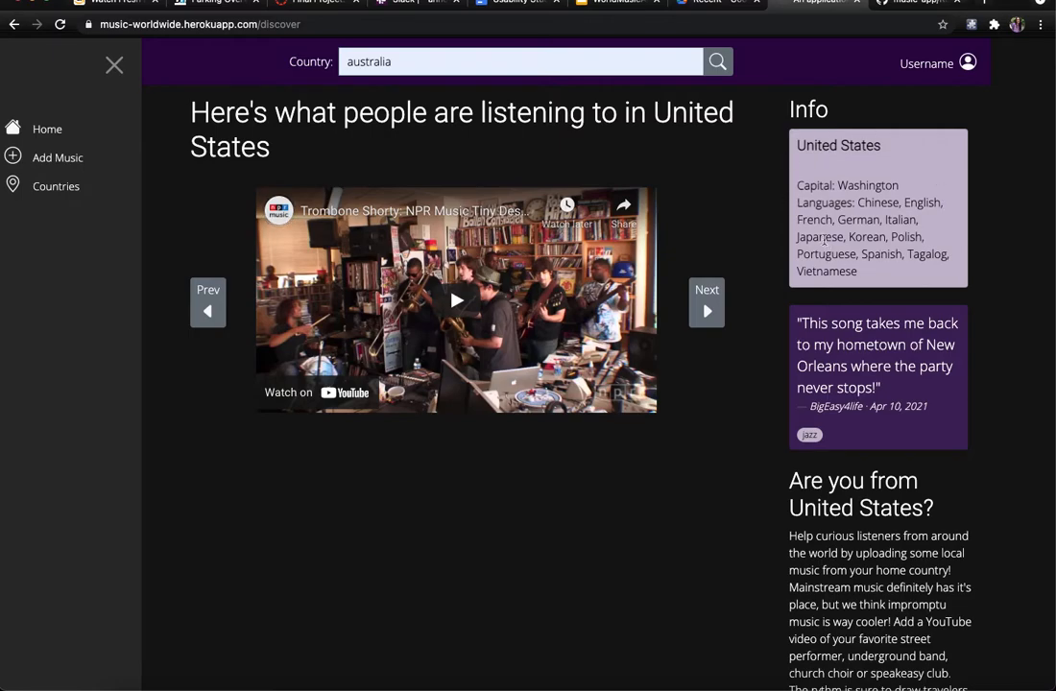
mouse_move(900, 336)
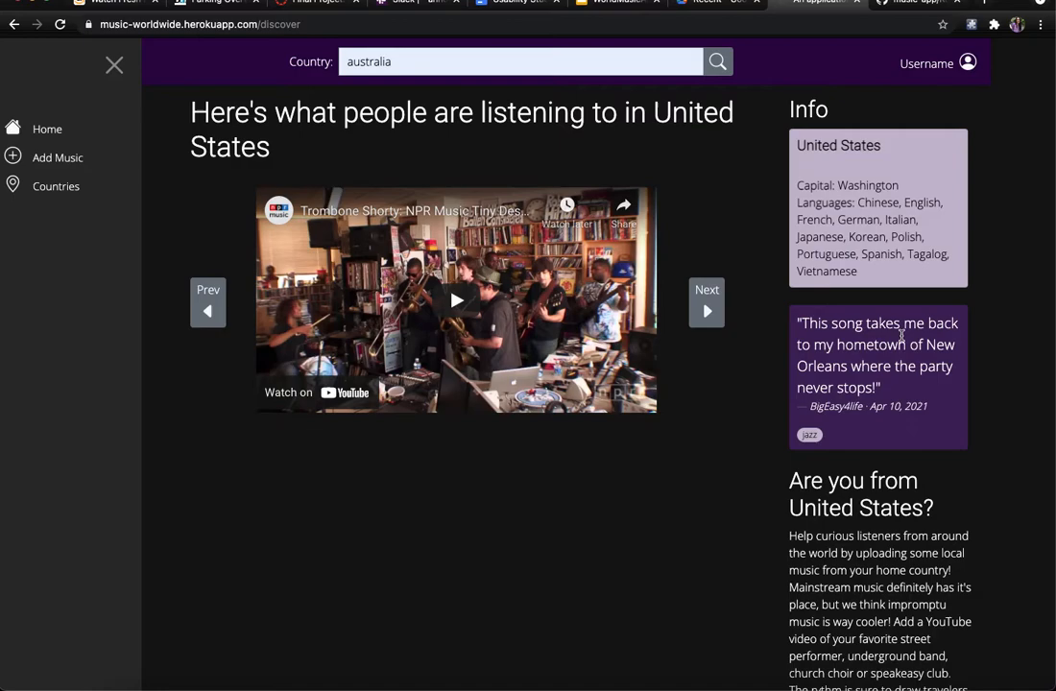
mouse_move(914, 392)
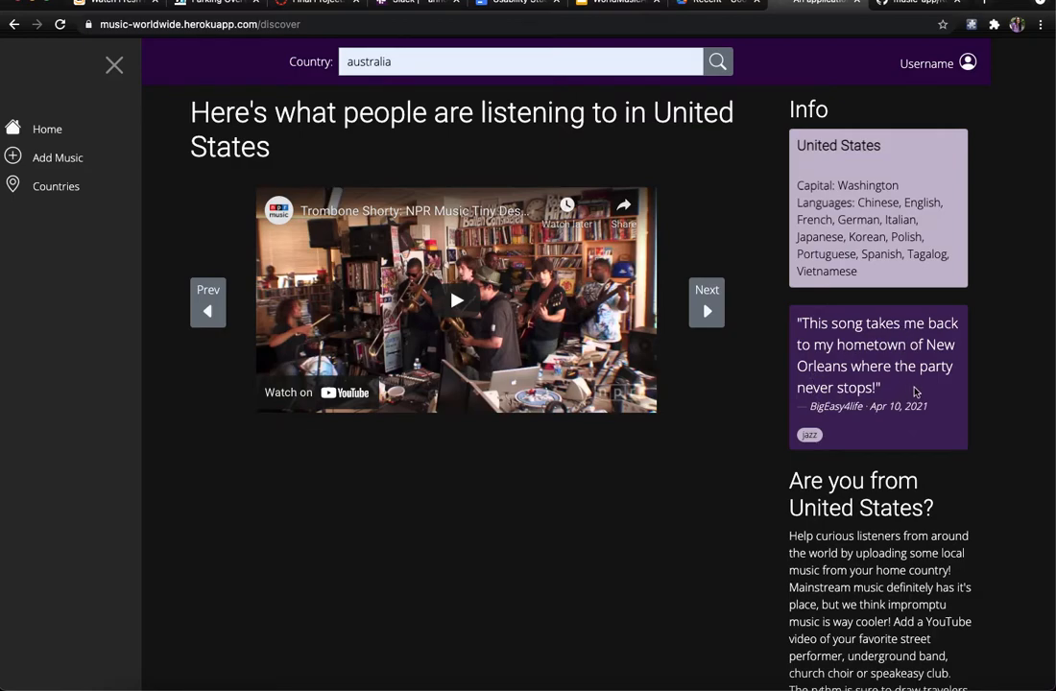
mouse_move(680, 391)
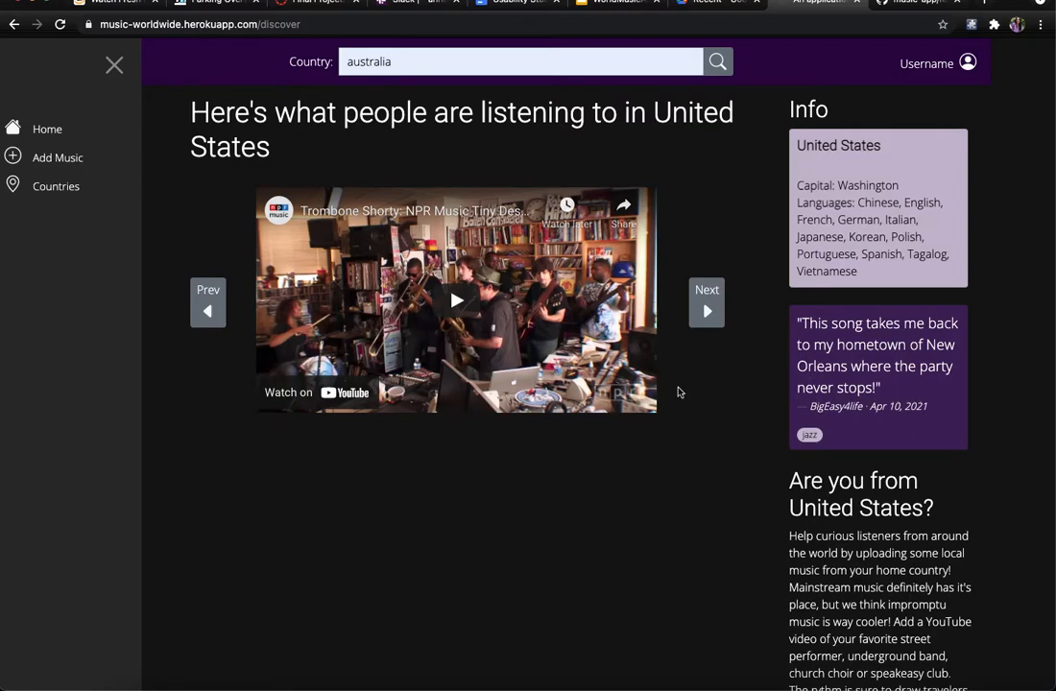
scroll("down", 3)
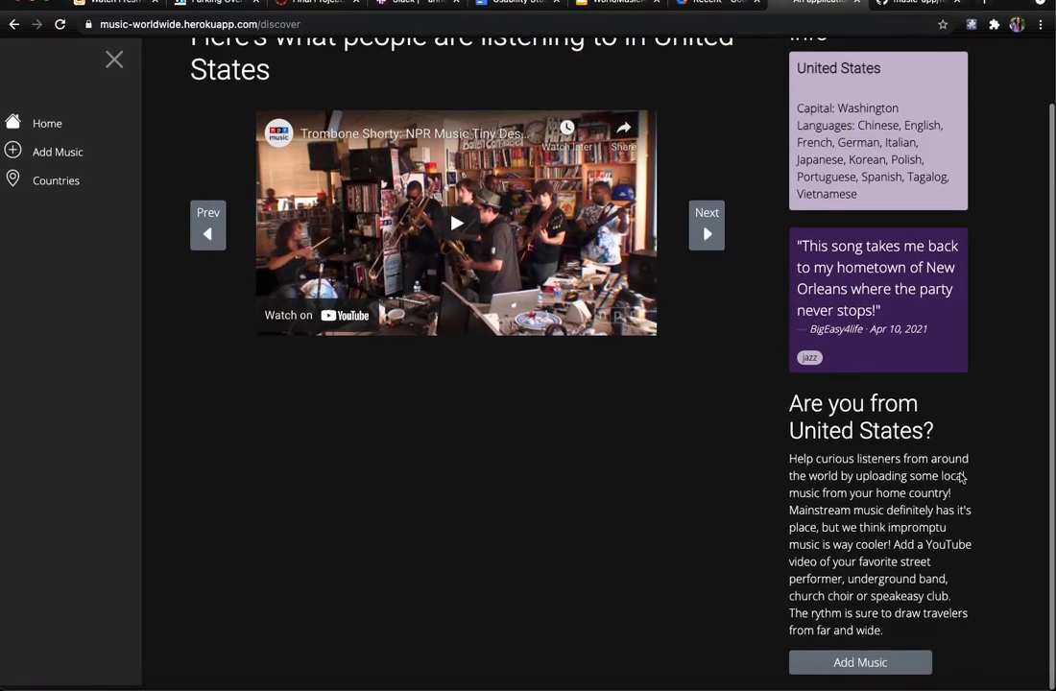
scroll("down", 3)
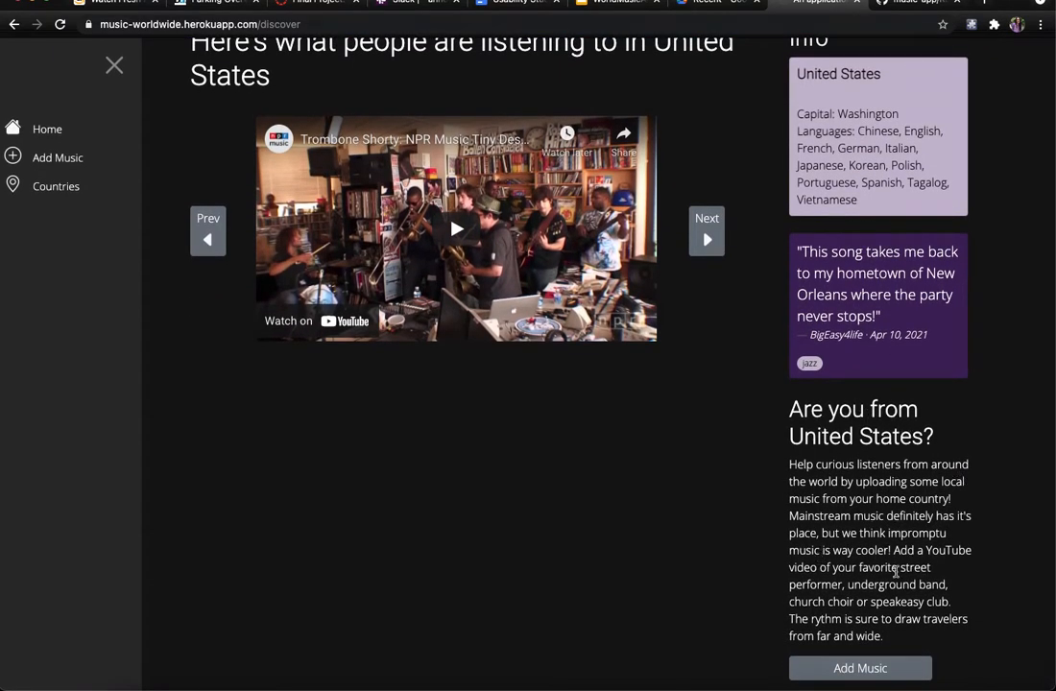
mouse_move(859, 668)
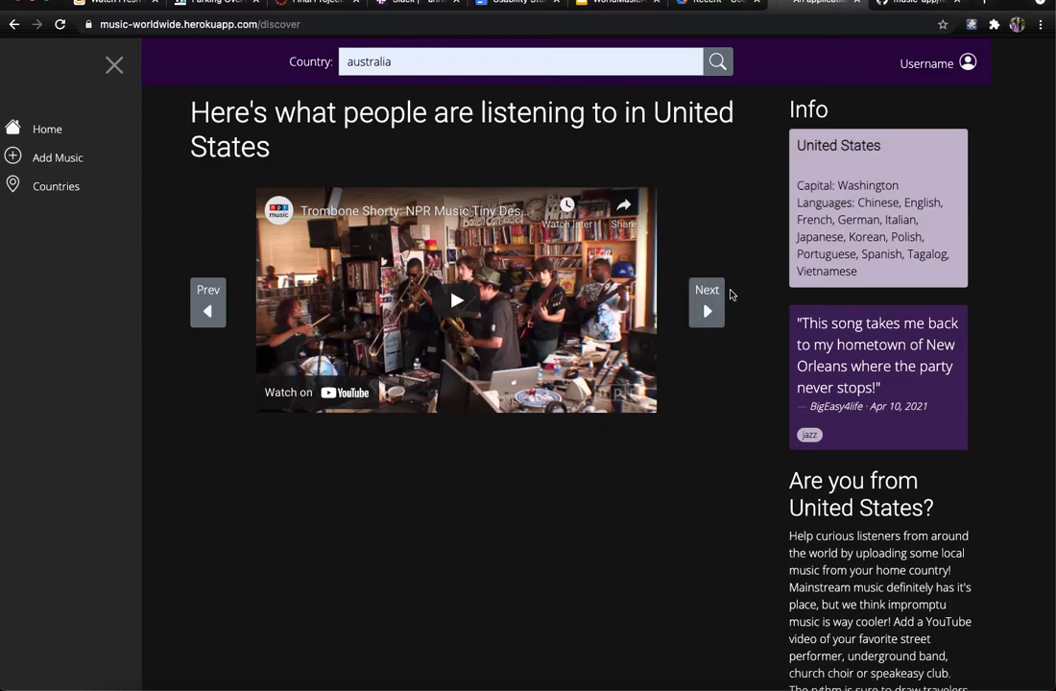
mouse_move(706, 308)
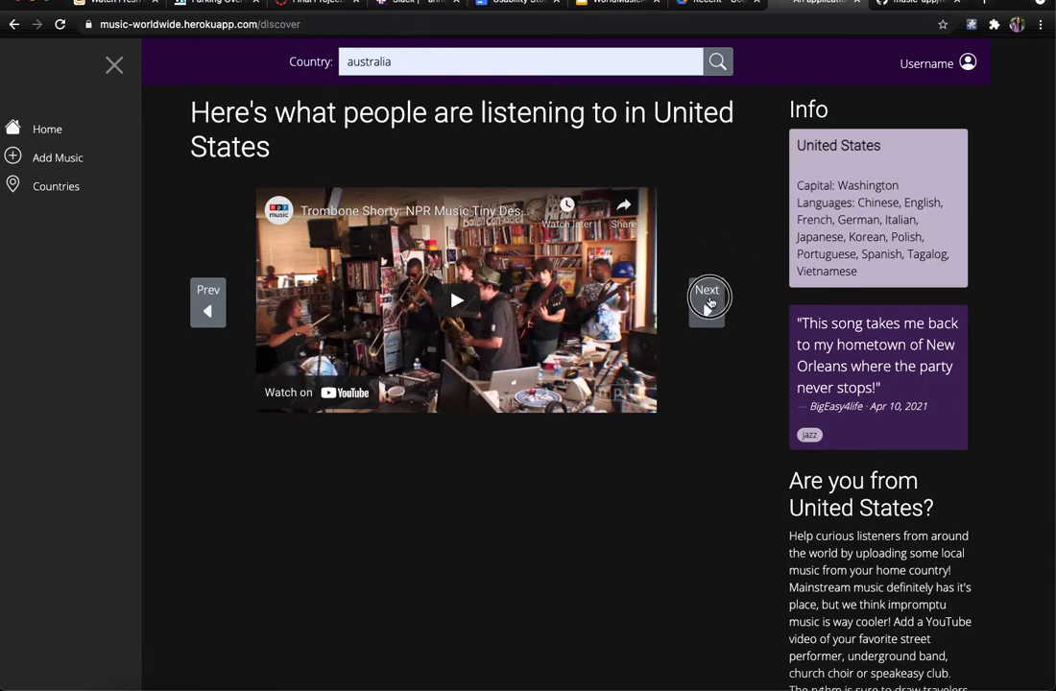
Step: Page through United States songs to 'You've reached the end!', step back once, return to Countries
left_click(707, 301)
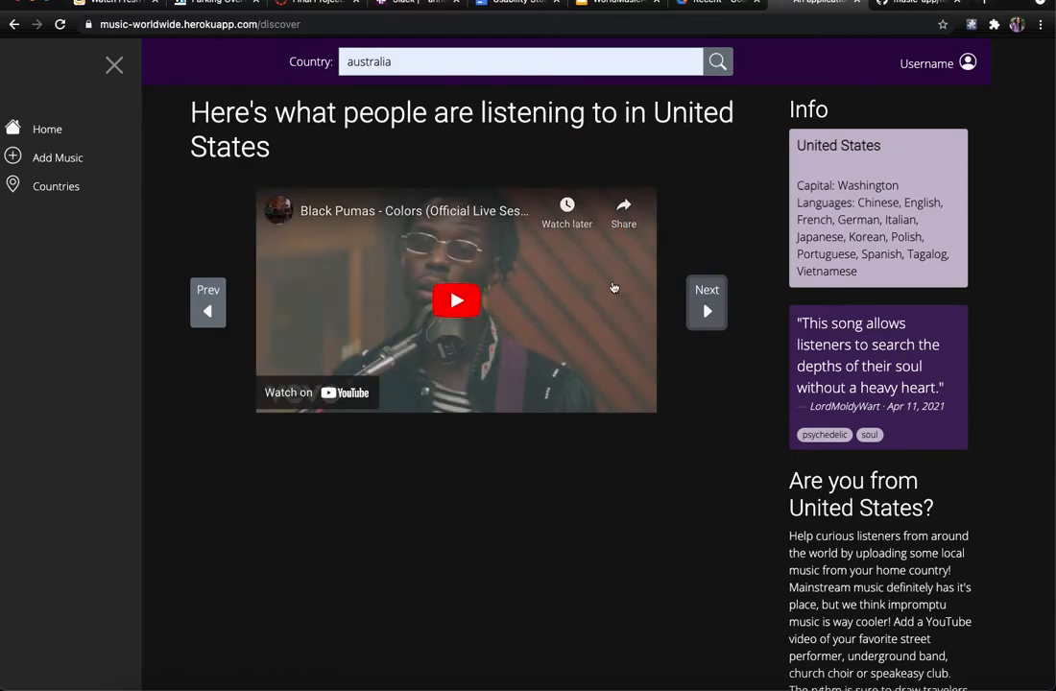
left_click(707, 303)
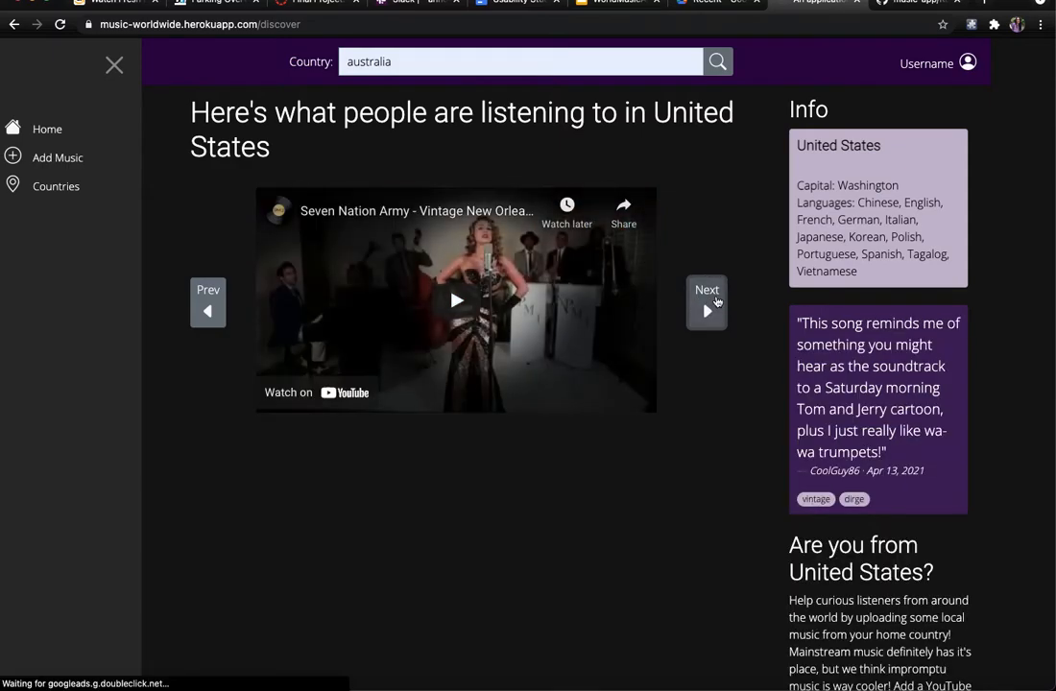
left_click(706, 302)
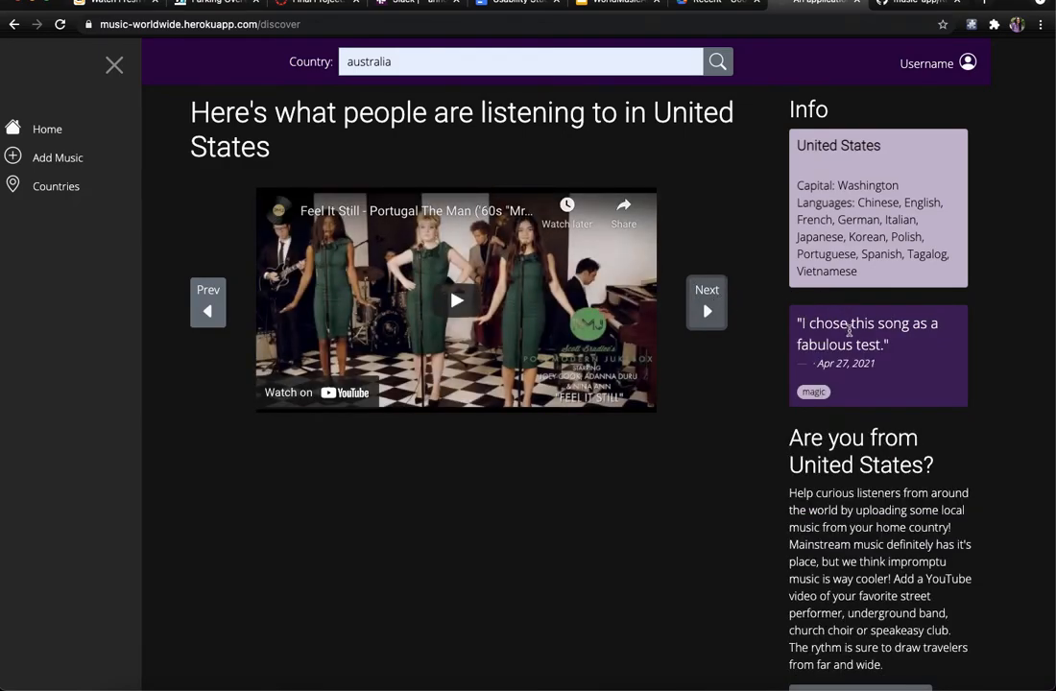
left_click(706, 302)
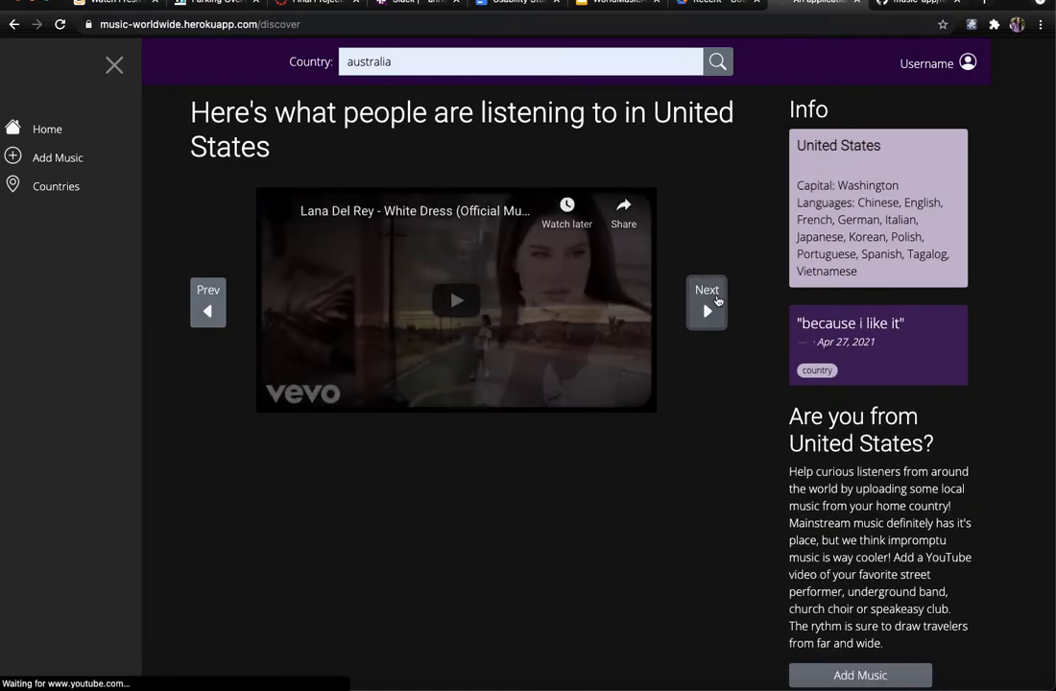
left_click(707, 302)
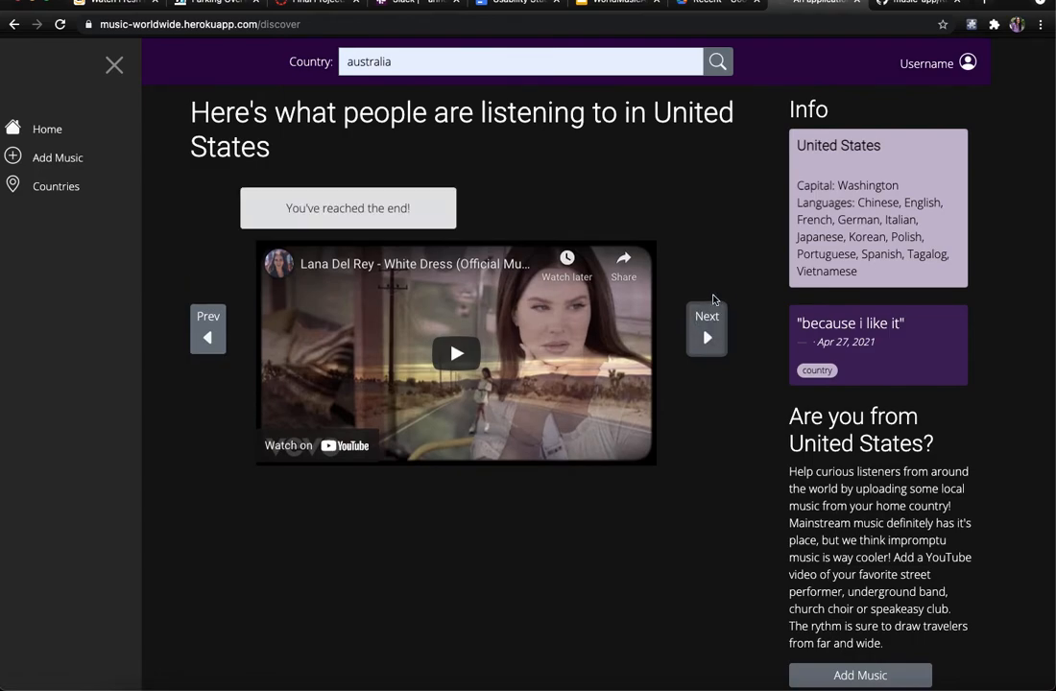
mouse_move(220, 281)
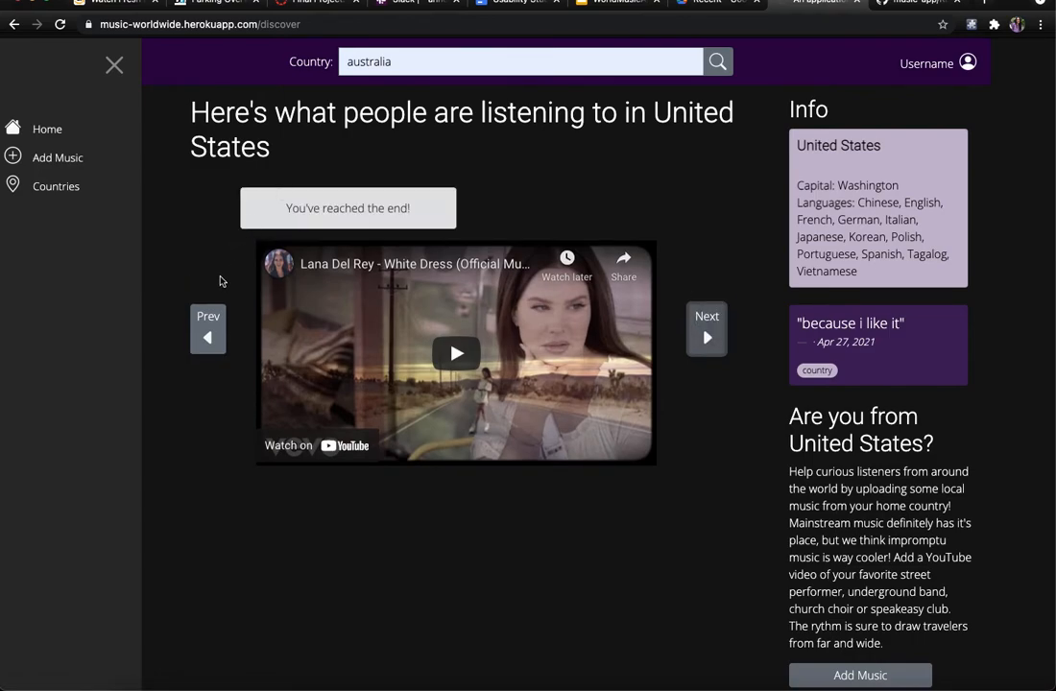
left_click(208, 328)
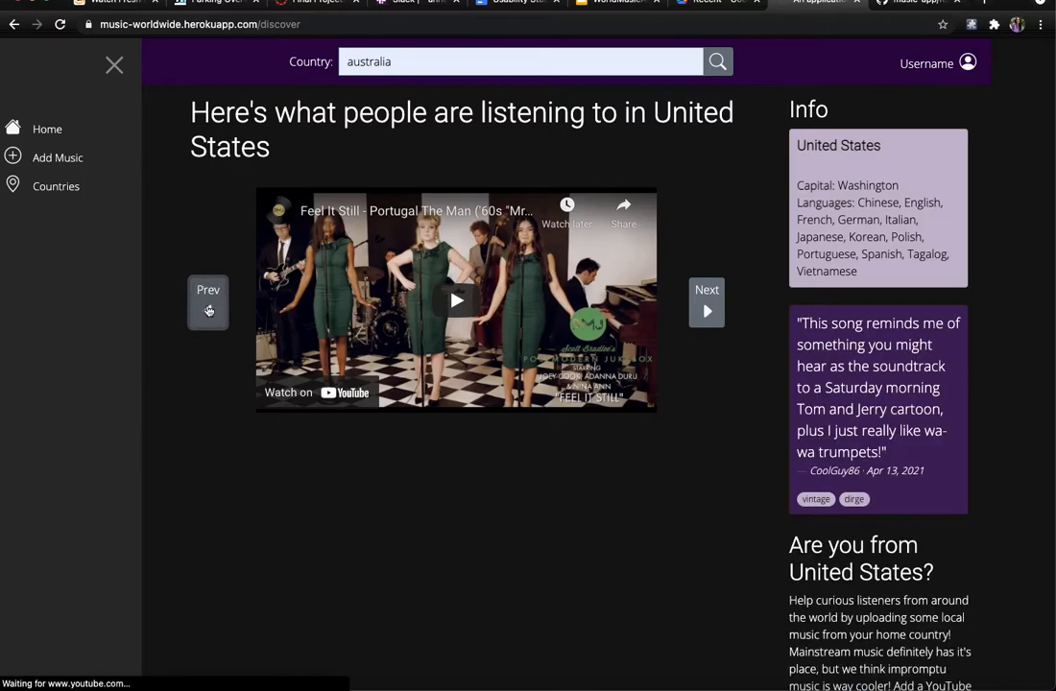
left_click(56, 187)
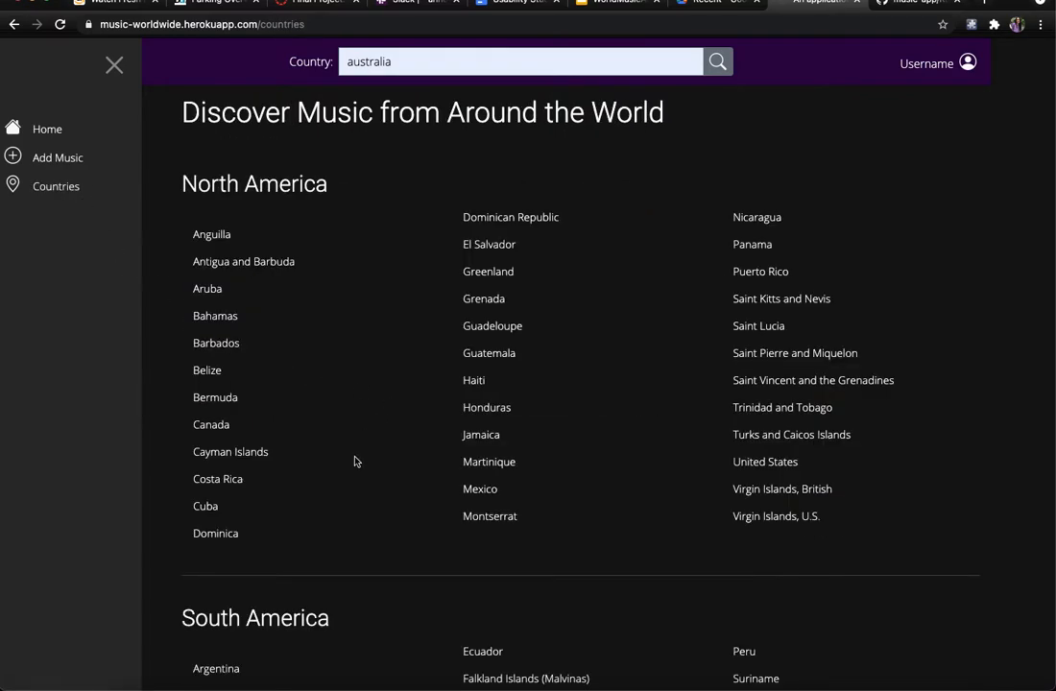
Step: Open Aruba's page, which has no uploads yet, then bring up the add-music form
scroll("down", 3)
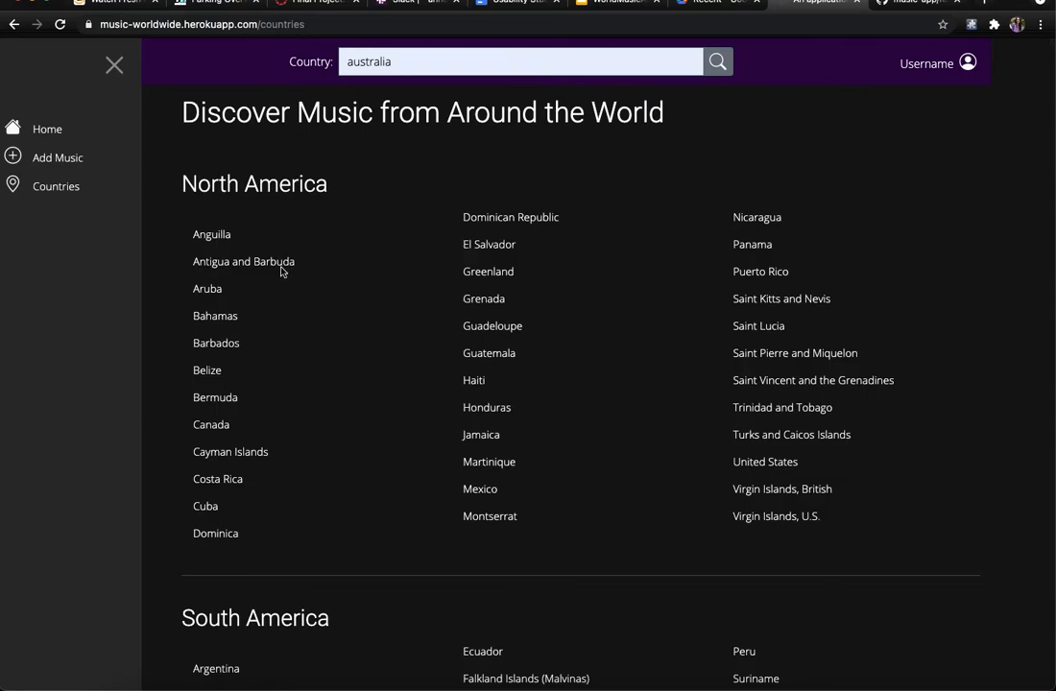
mouse_move(207, 288)
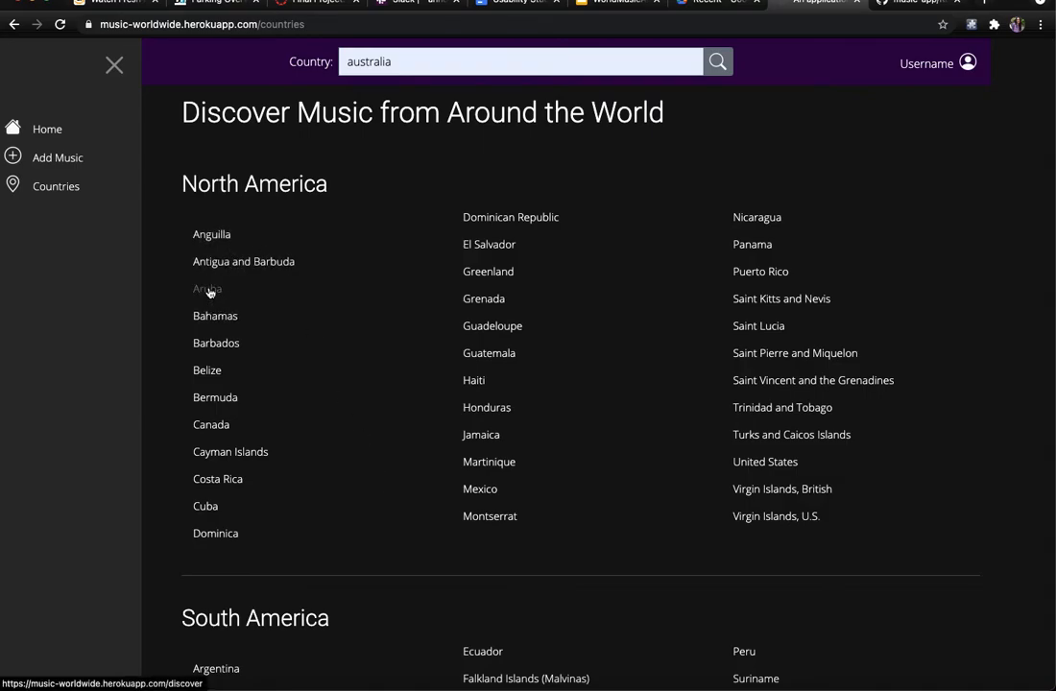
left_click(206, 288)
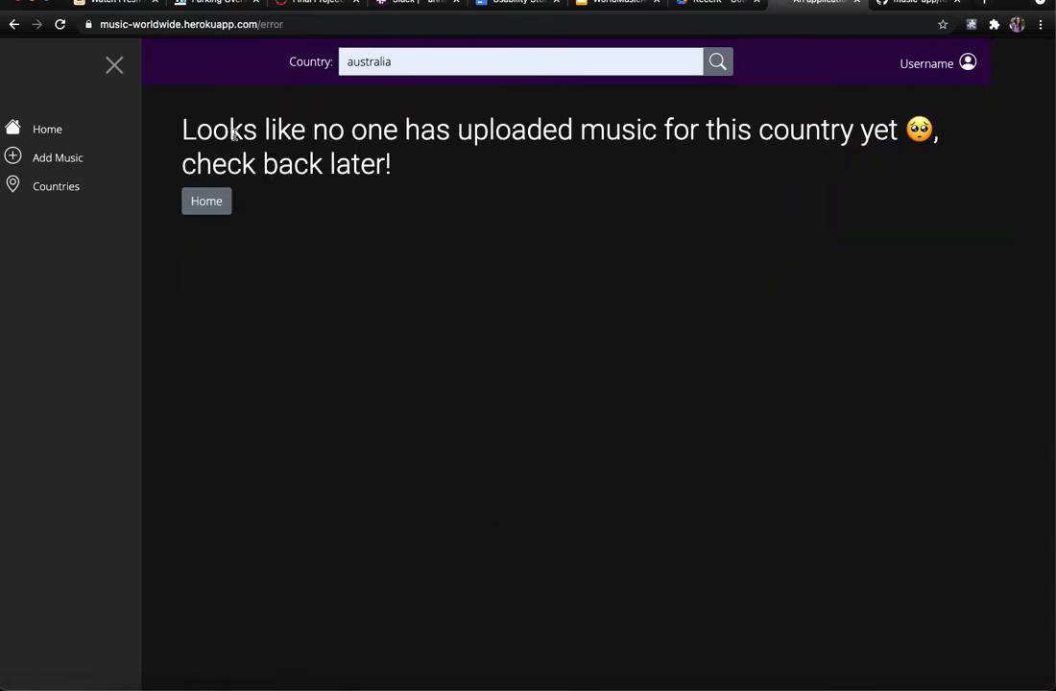
mouse_move(302, 250)
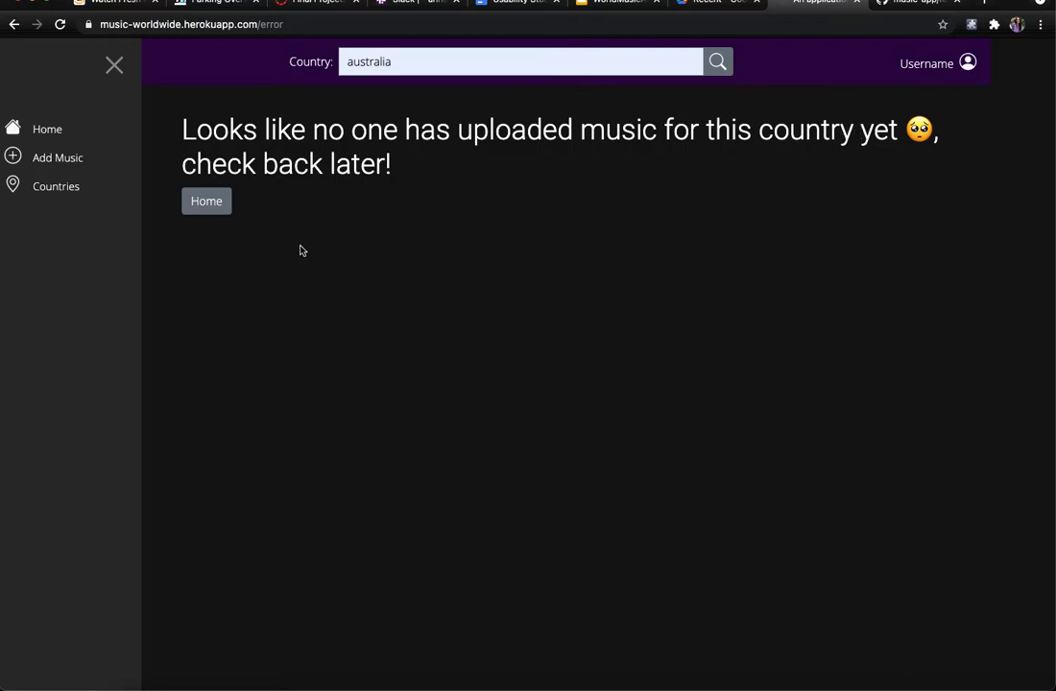
left_click(56, 157)
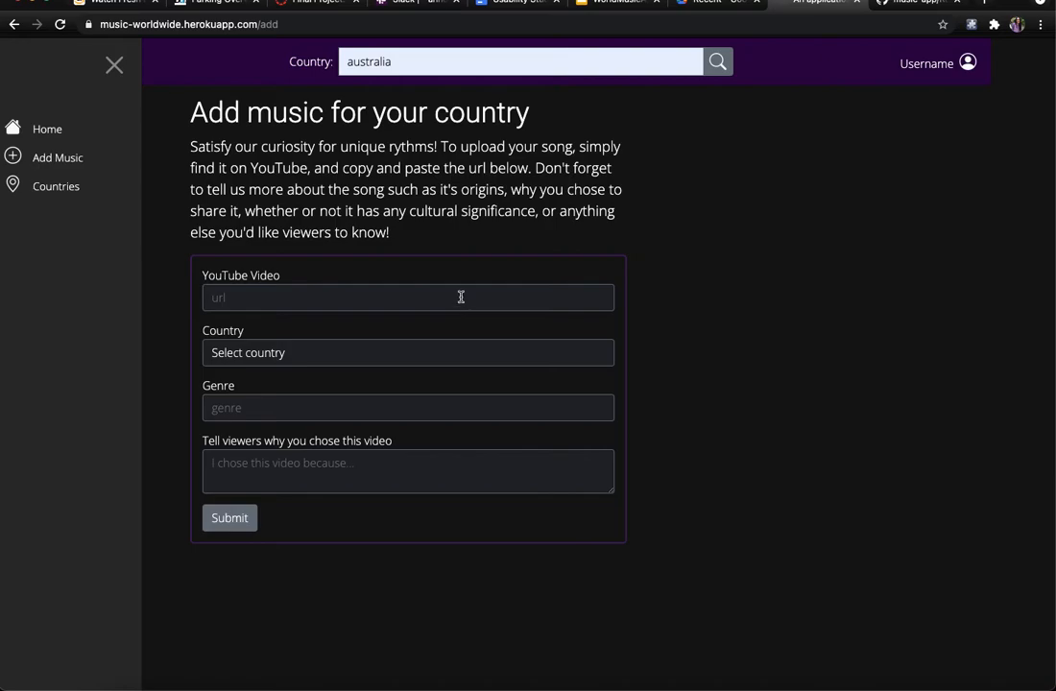
mouse_move(309, 356)
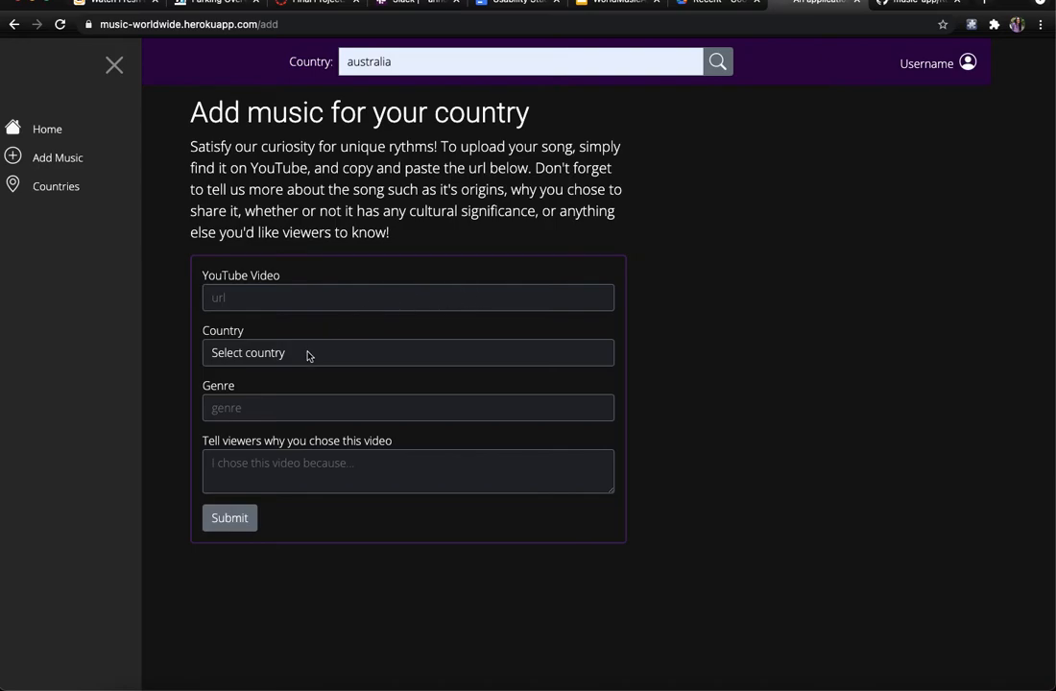
Step: Try the Genre and reason fields without entering anything, then return to Countries
left_click(408, 352)
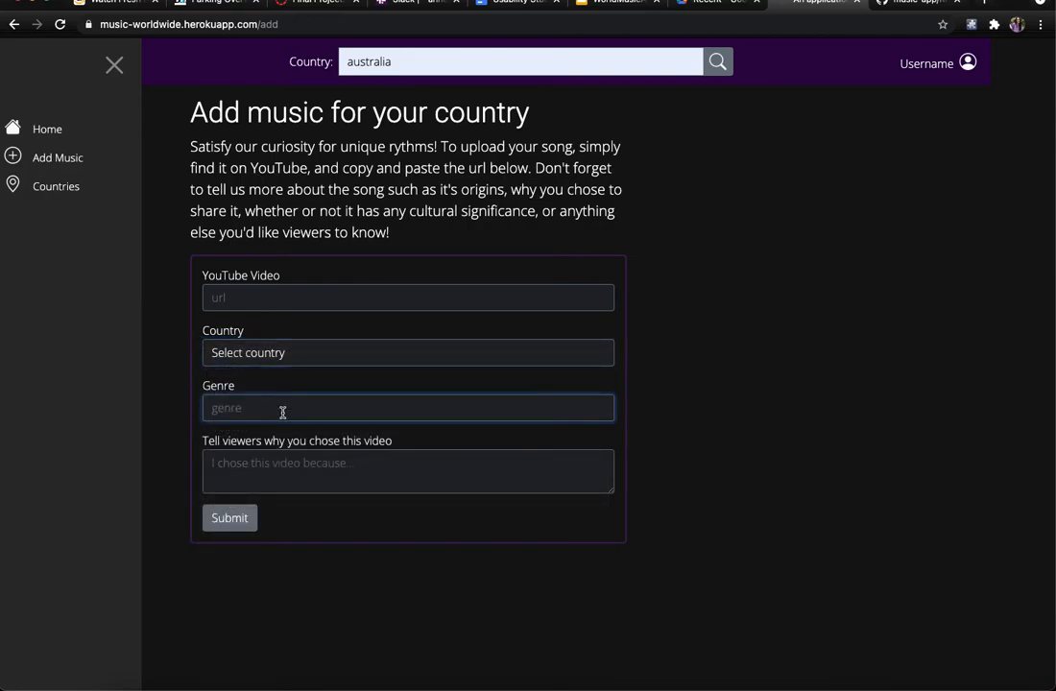
left_click(408, 472)
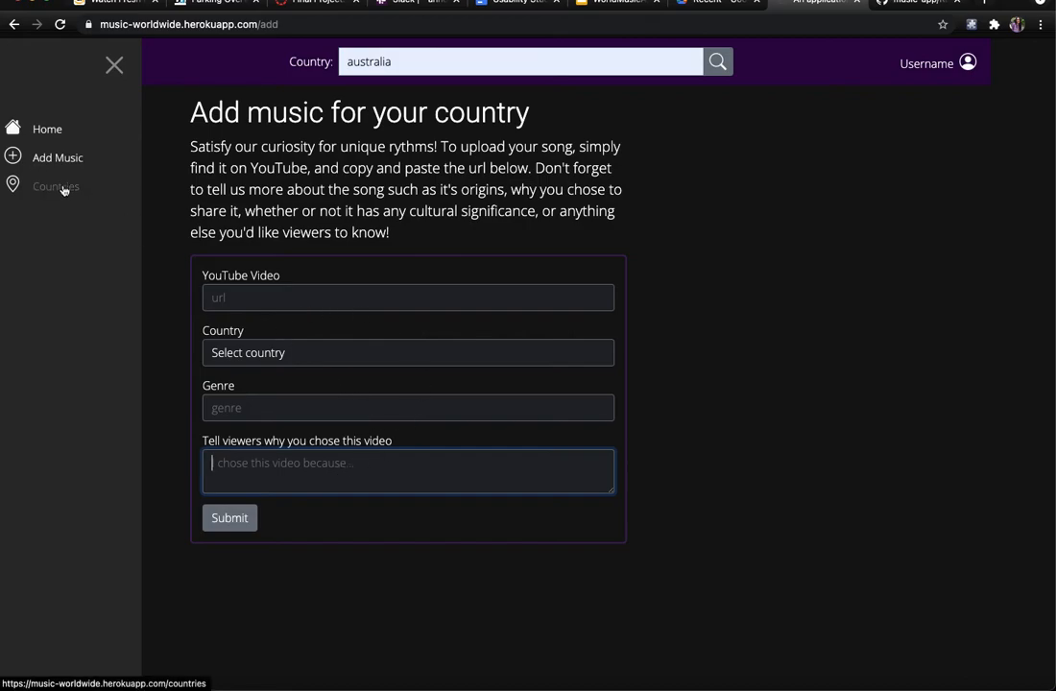
left_click(56, 186)
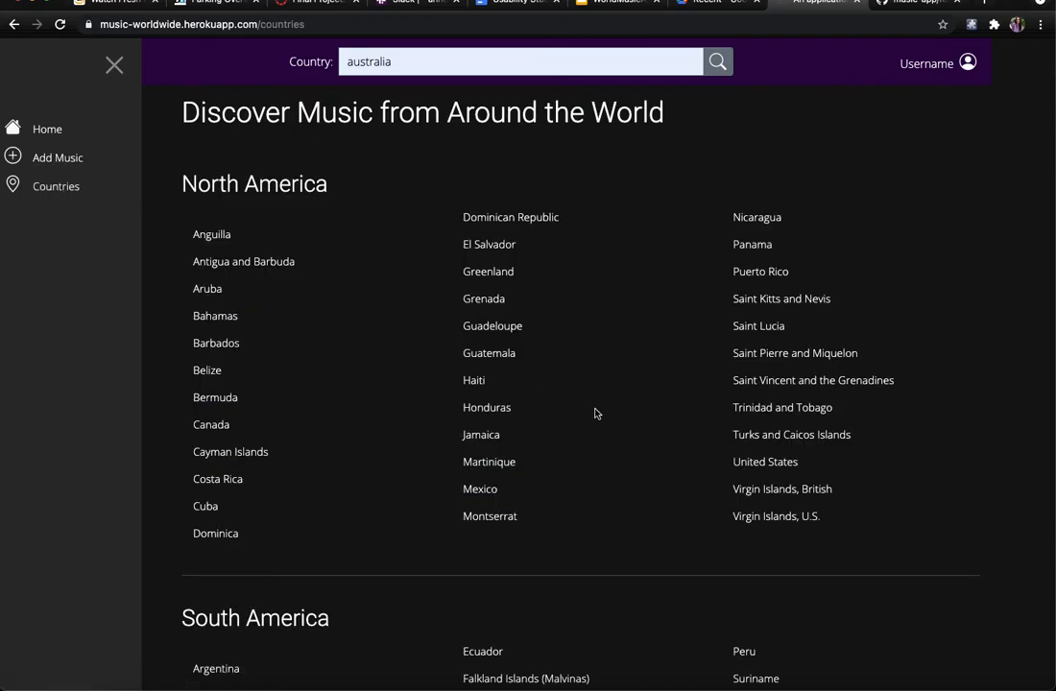
Step: Return Home to the featured Australian Tash Sultana song with its comment and tags
scroll("down", 3)
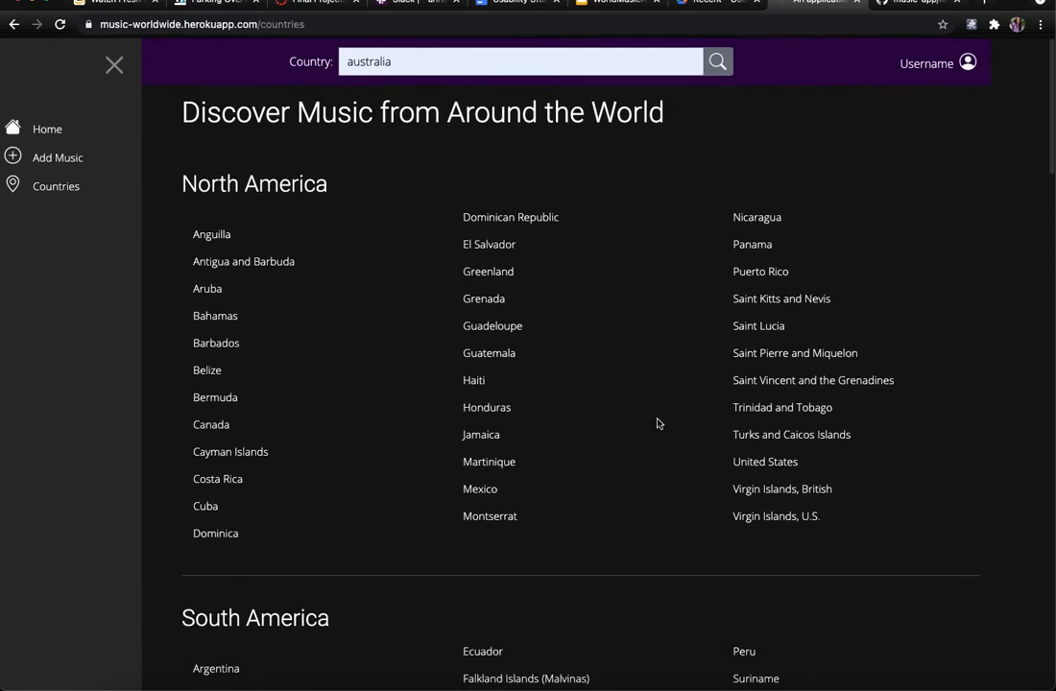
left_click(46, 128)
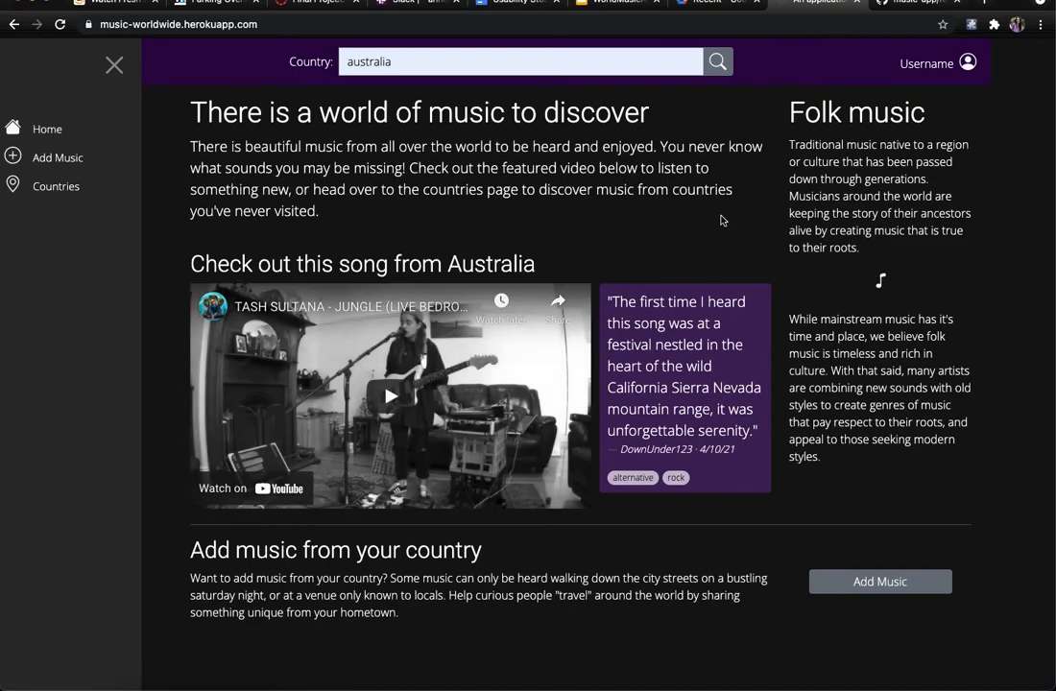
mouse_move(688, 205)
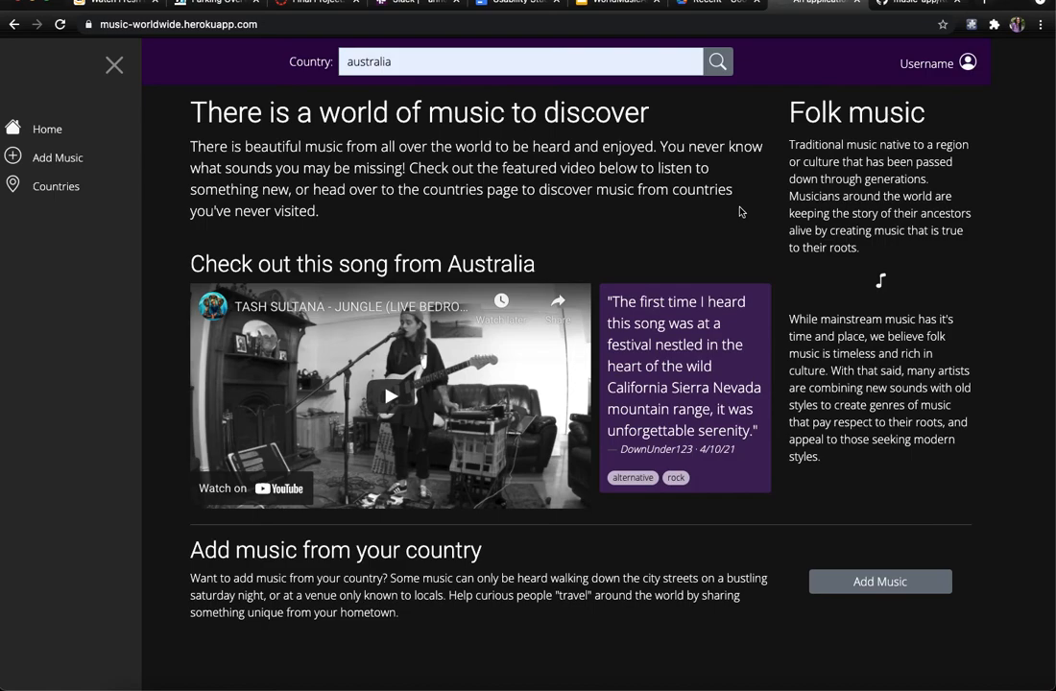
mouse_move(643, 206)
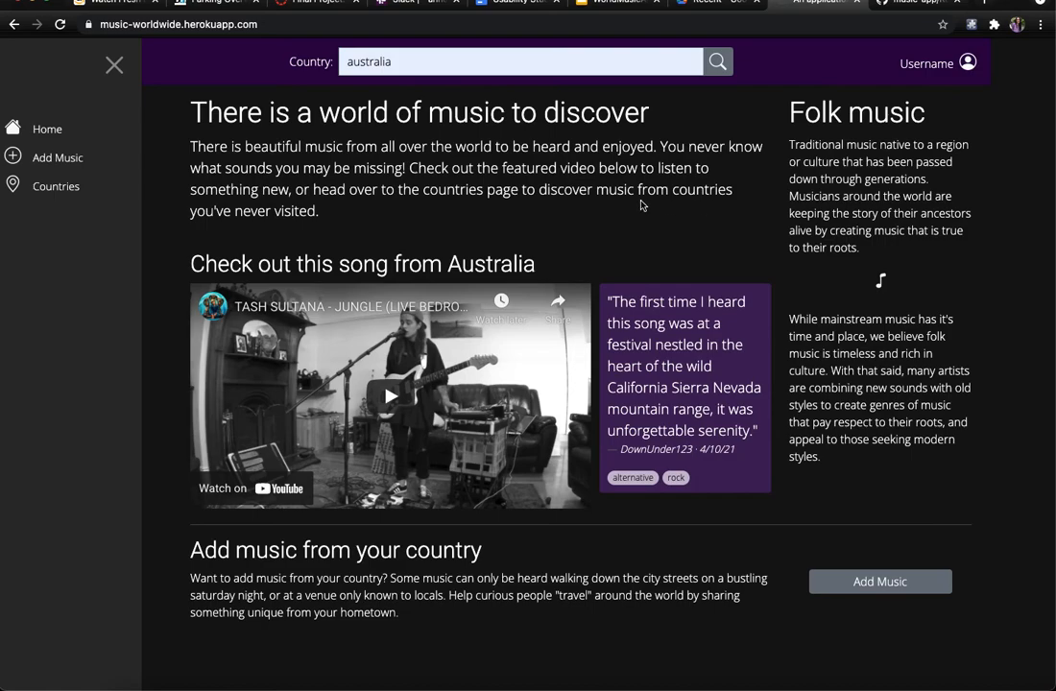
mouse_move(439, 141)
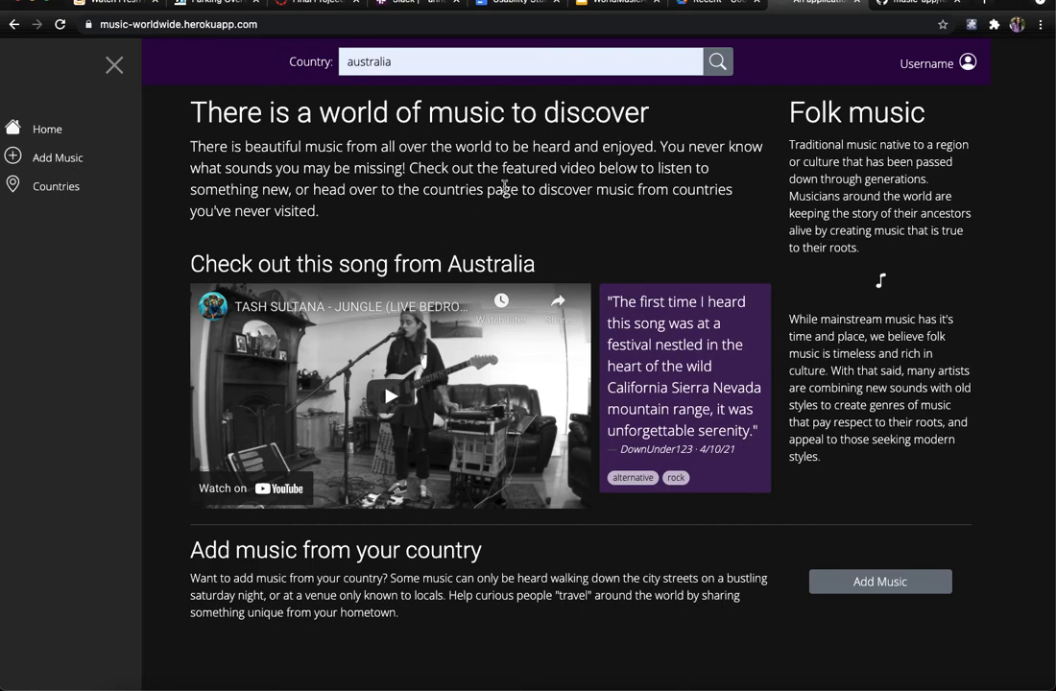
mouse_move(338, 175)
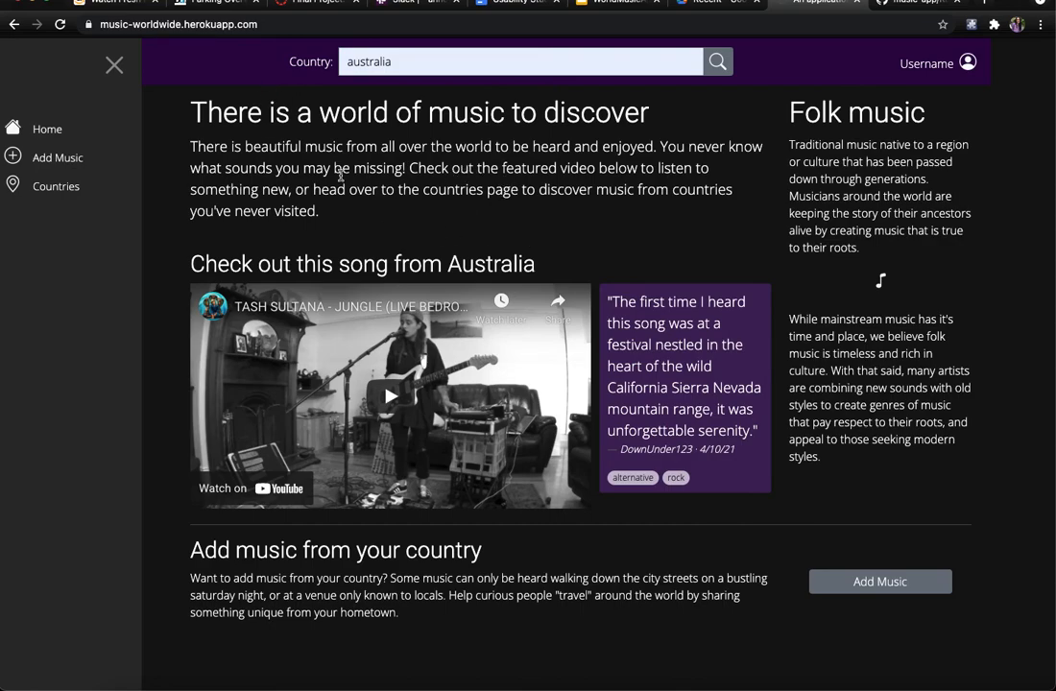
mouse_move(538, 208)
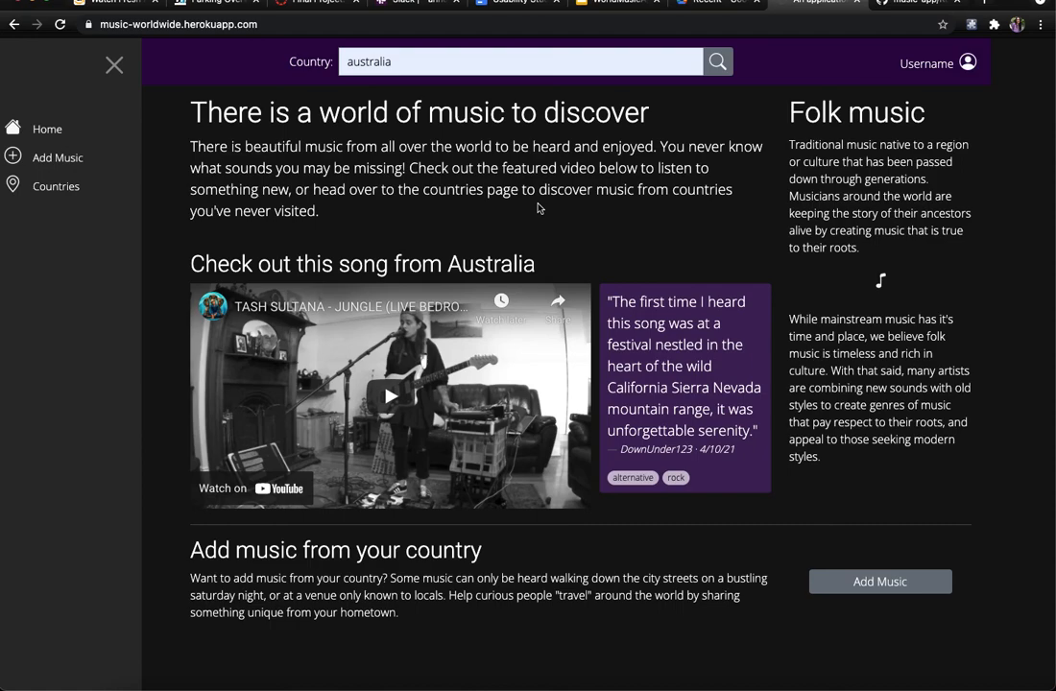
mouse_move(508, 204)
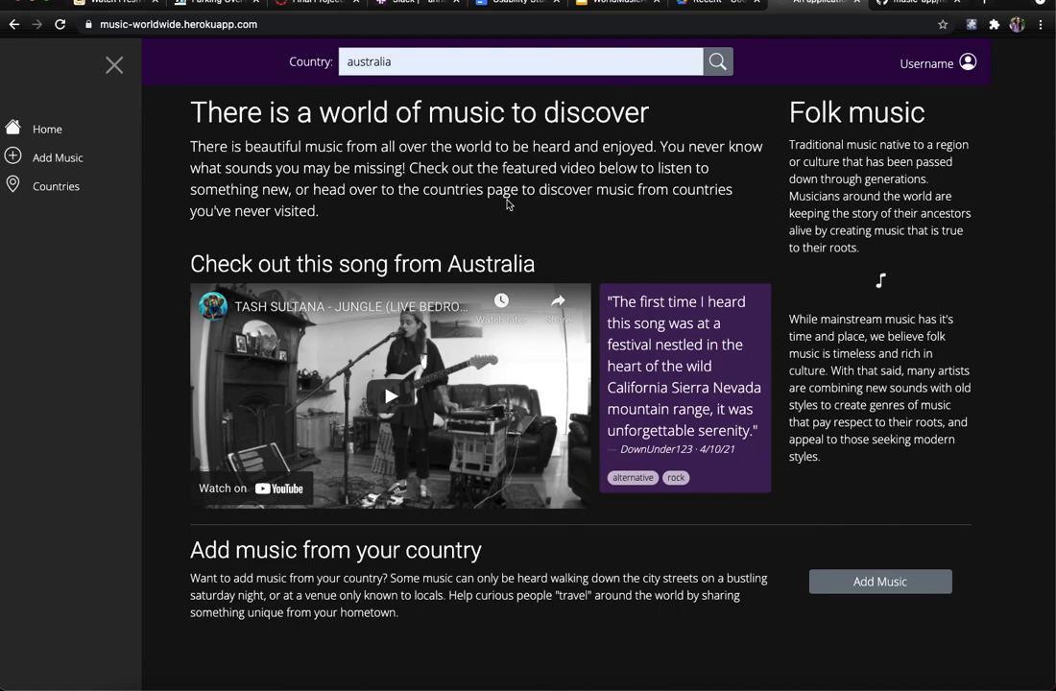